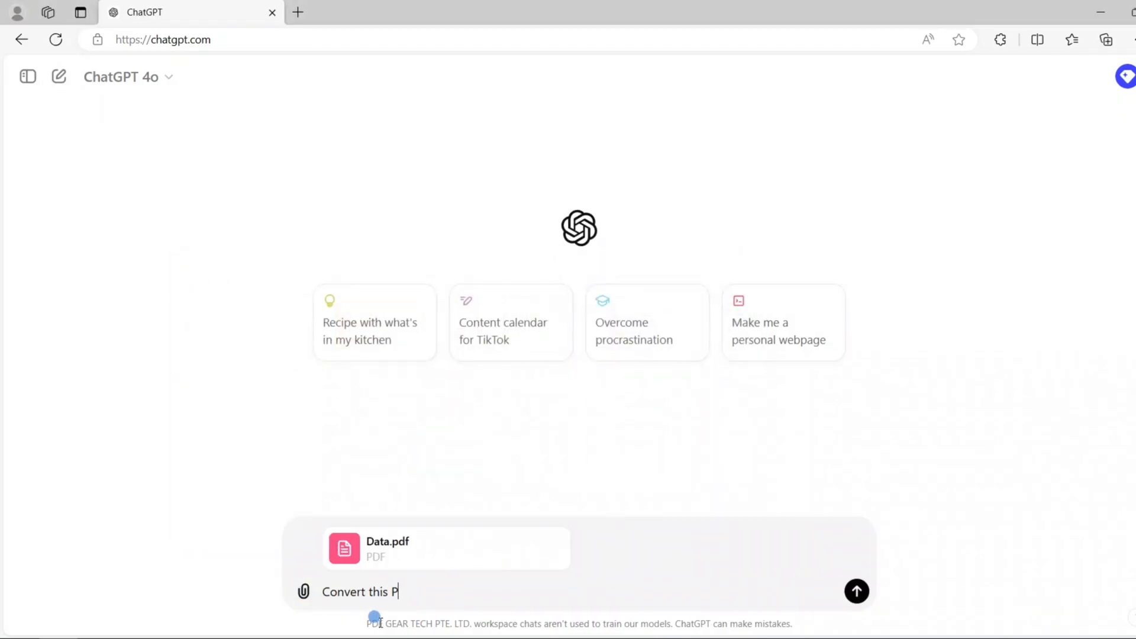
- Send 'Convert this PDF to Excel' for Data.pdf and download the resulting Excel file
left_click(856, 591)
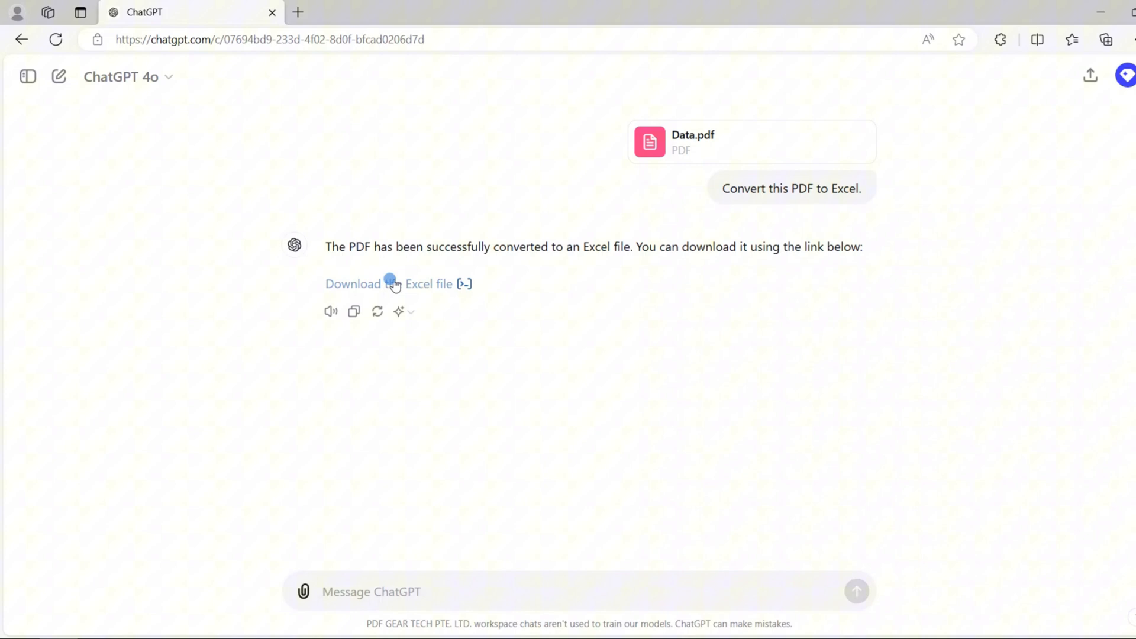
mouse_move(392, 282)
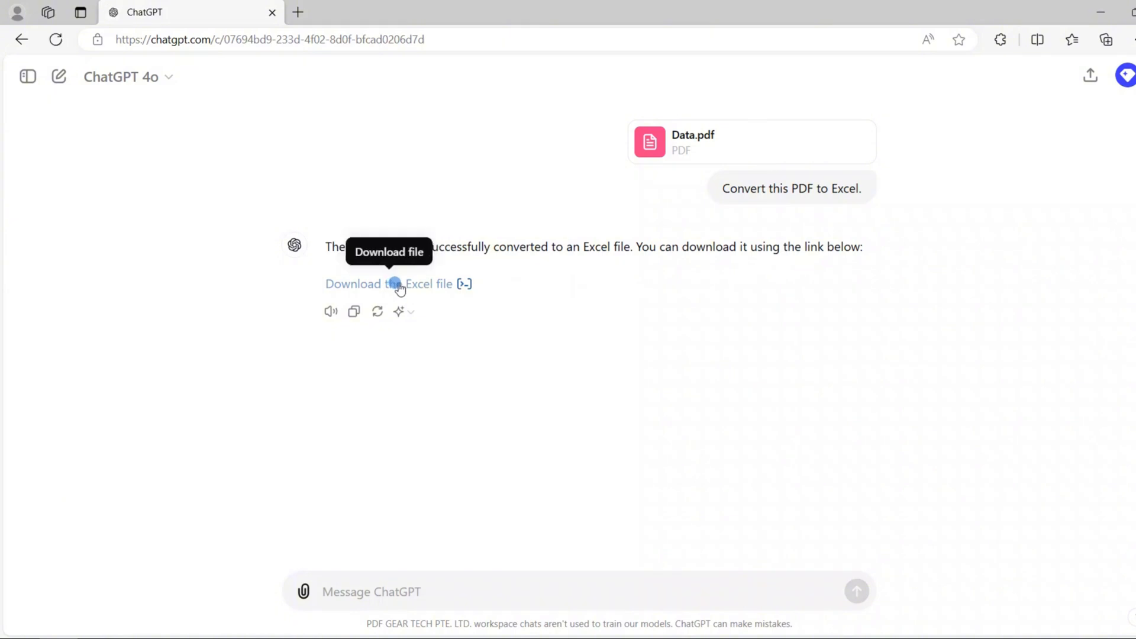
left_click(388, 282)
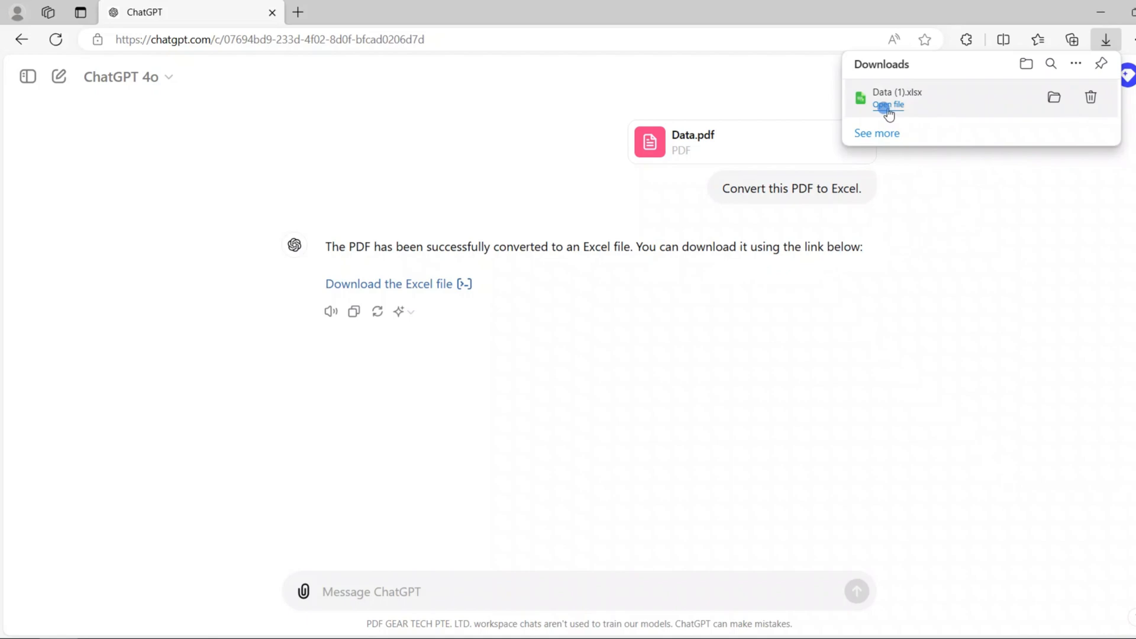
- Open the downloaded Data (1).xlsx in LibreOffice Calc and review Sheet1's order rows
left_click(886, 104)
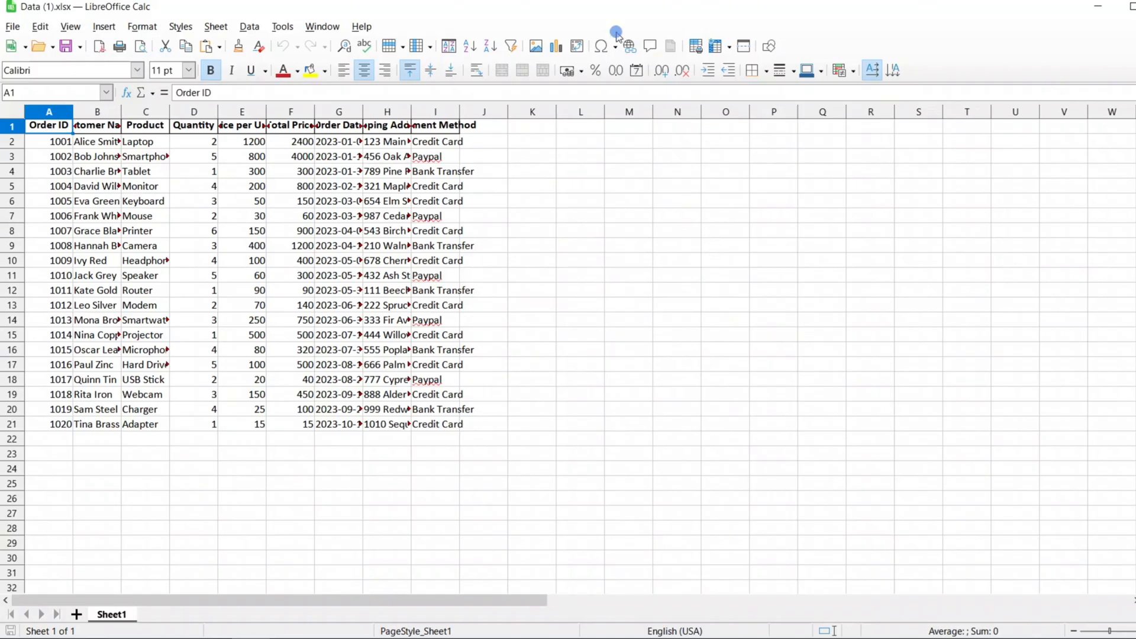
left_click(132, 112)
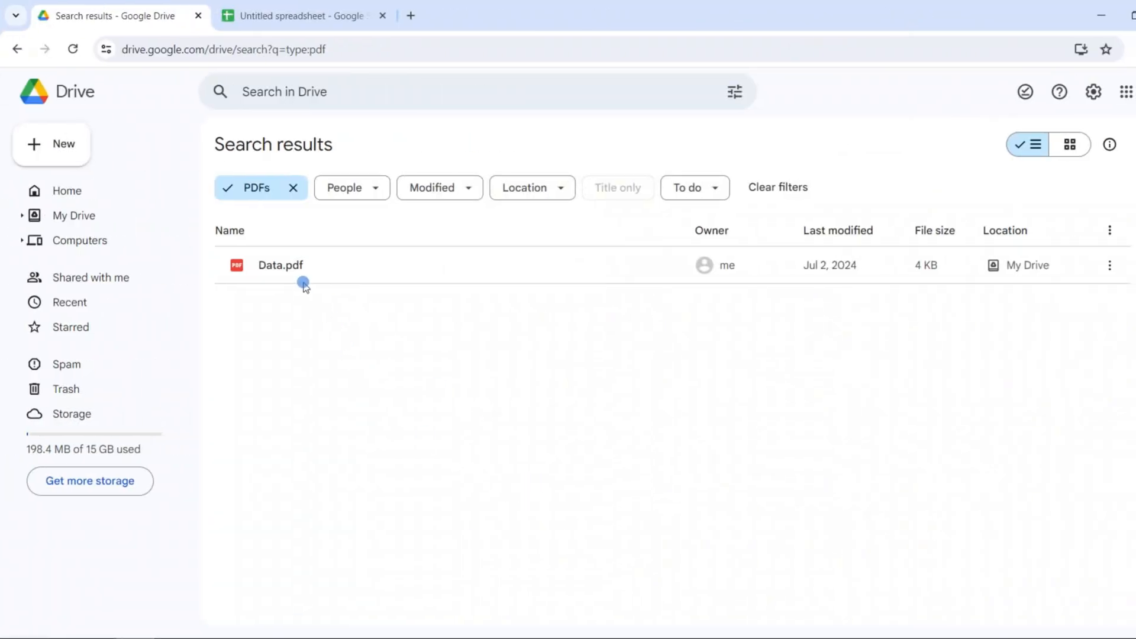
- Preview Data.pdf, open it with Google Docs, then return to the PDF preview
double_click(279, 264)
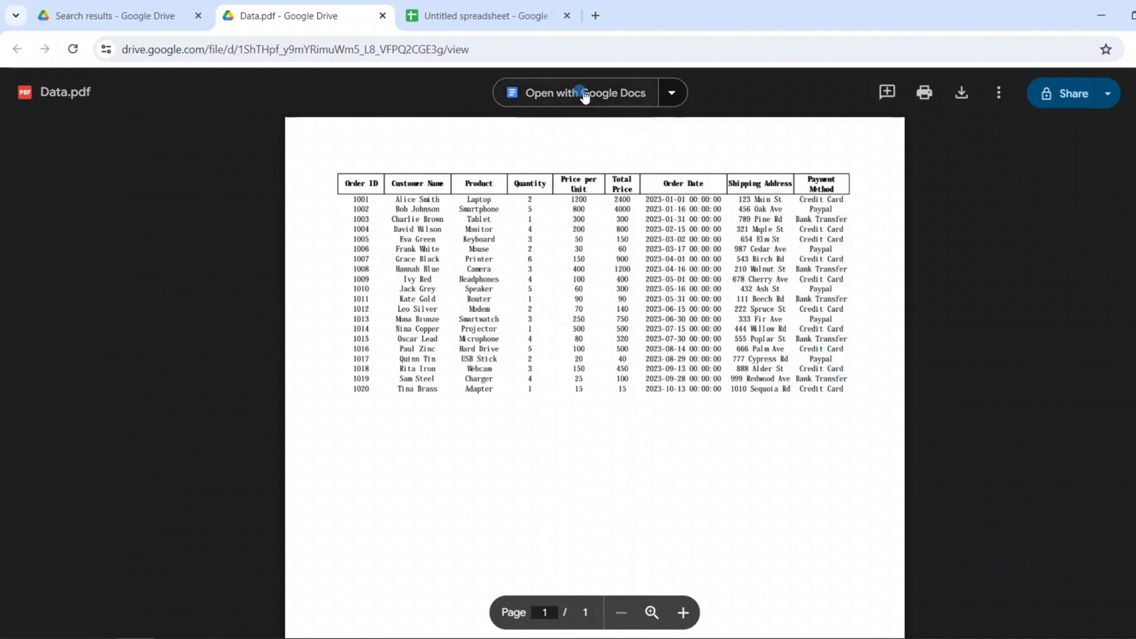
left_click(583, 92)
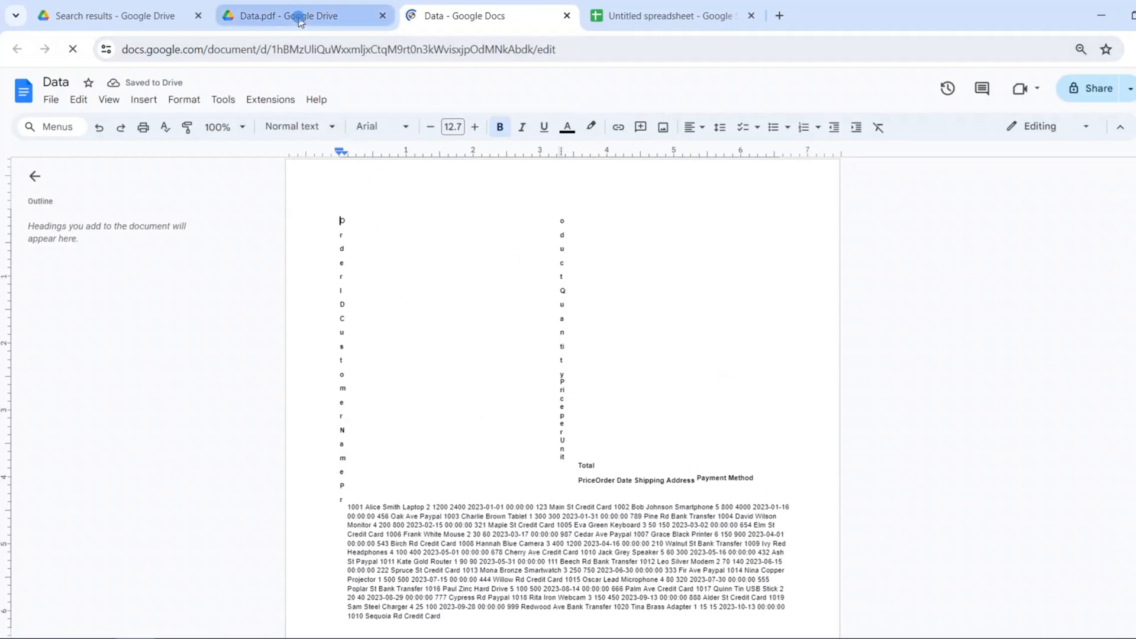
left_click(297, 15)
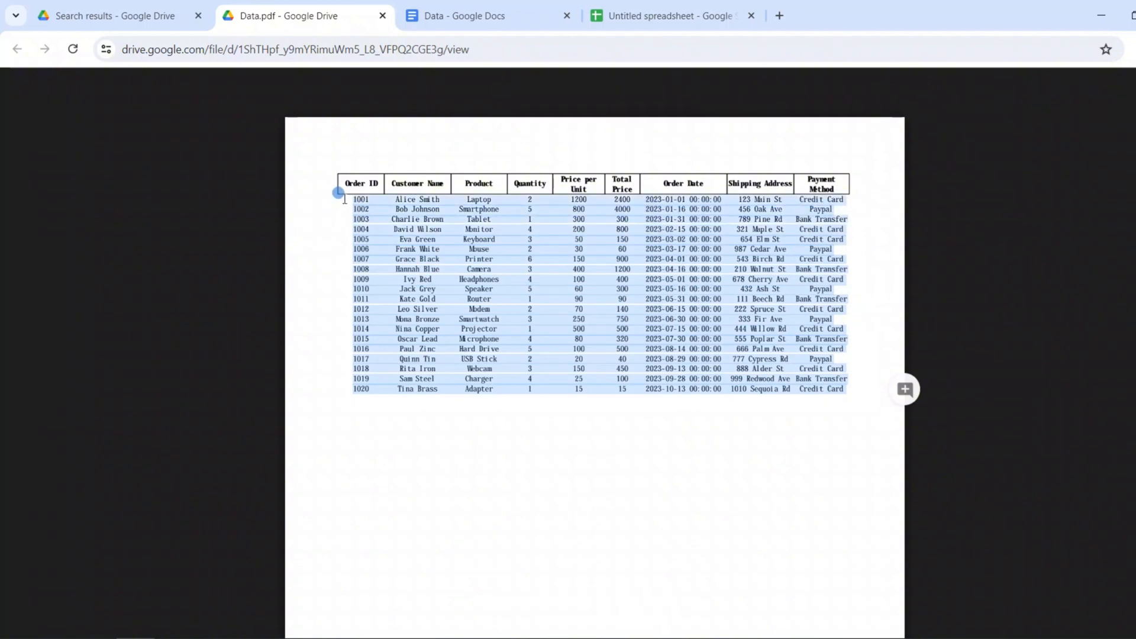
mouse_move(481, 318)
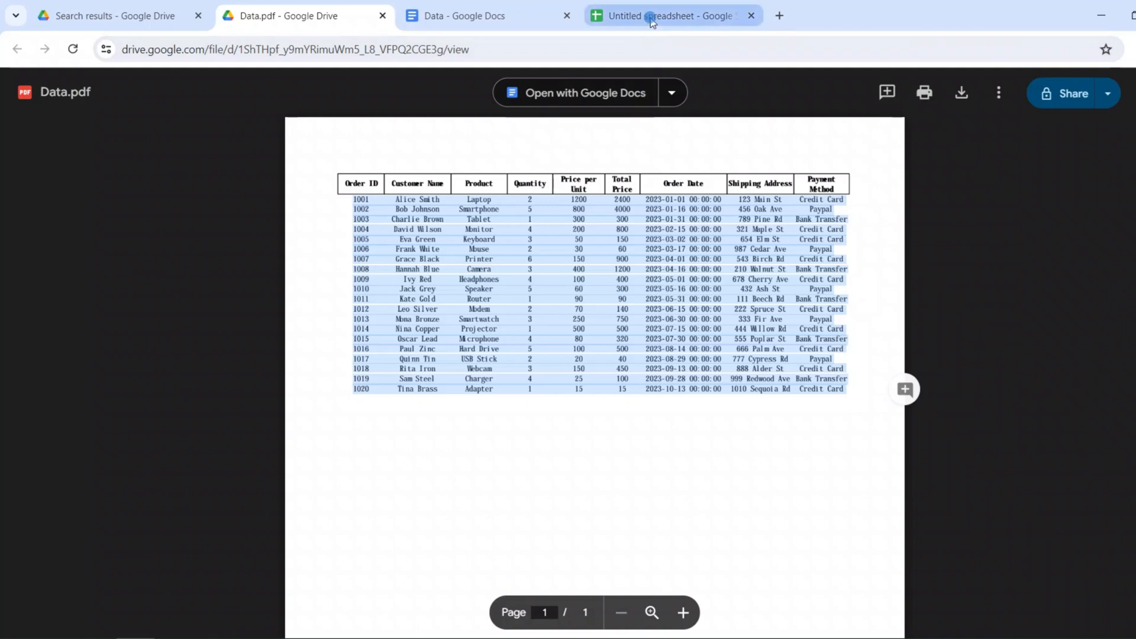
- Switch to the blank spreadsheet and select column A holding the pasted order rows
left_click(670, 15)
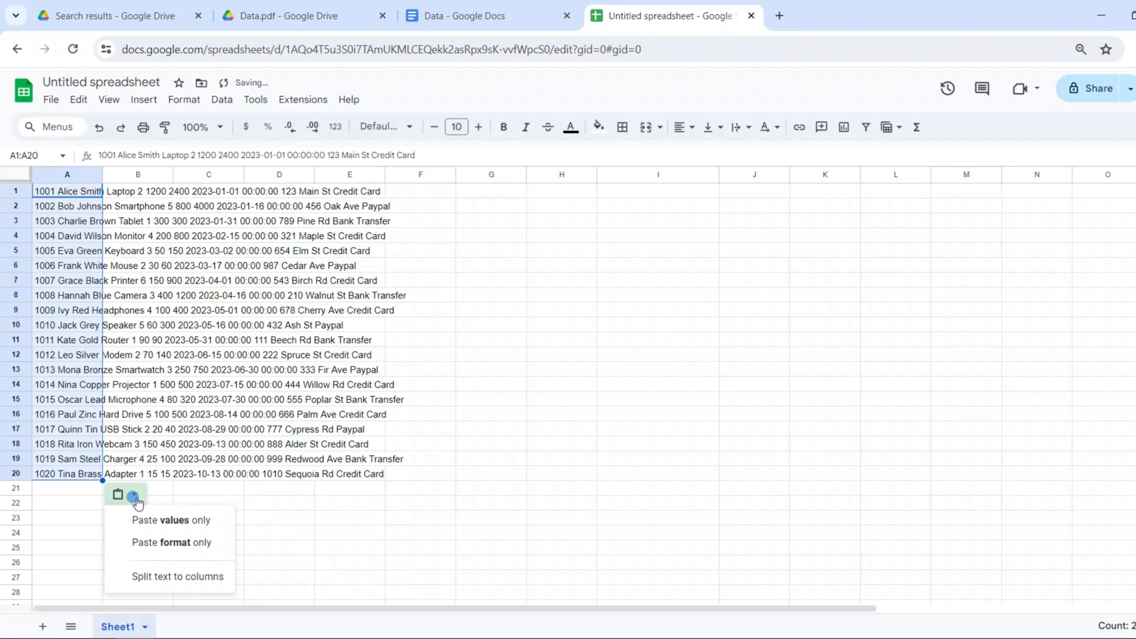
left_click(419, 391)
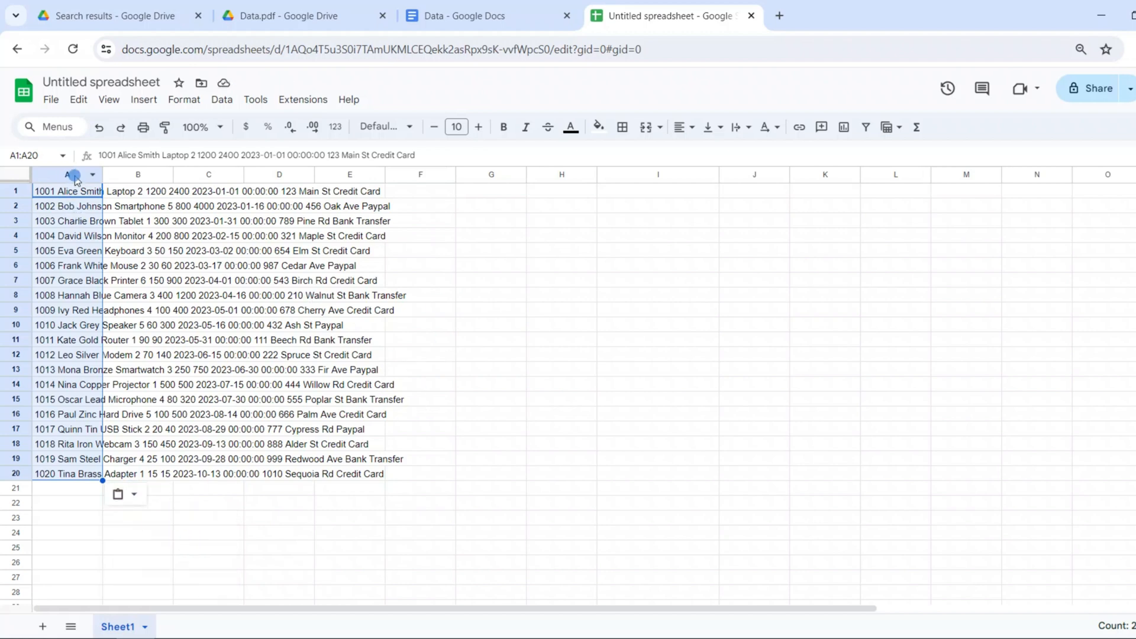
left_click(221, 100)
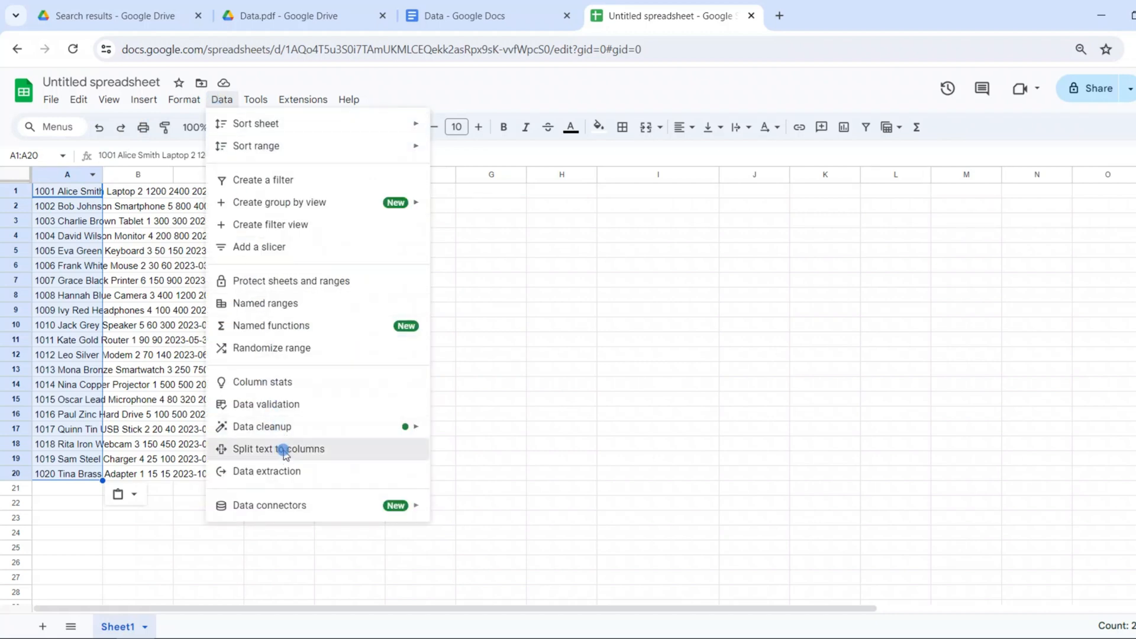
- Split column A's text into columns using Space as the separator
left_click(278, 448)
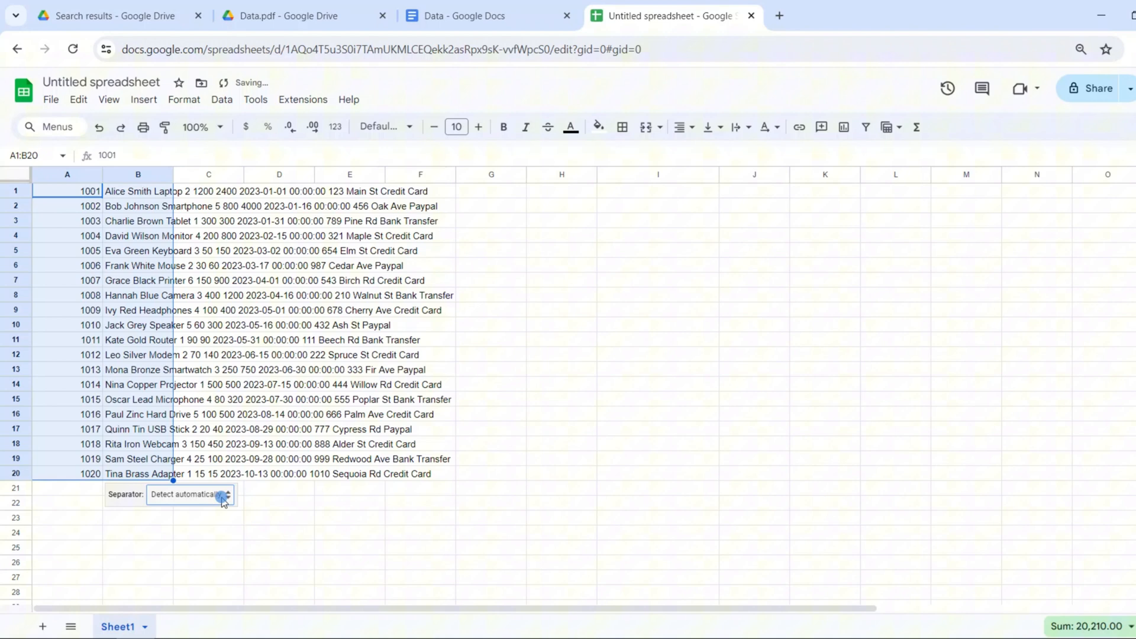
left_click(189, 494)
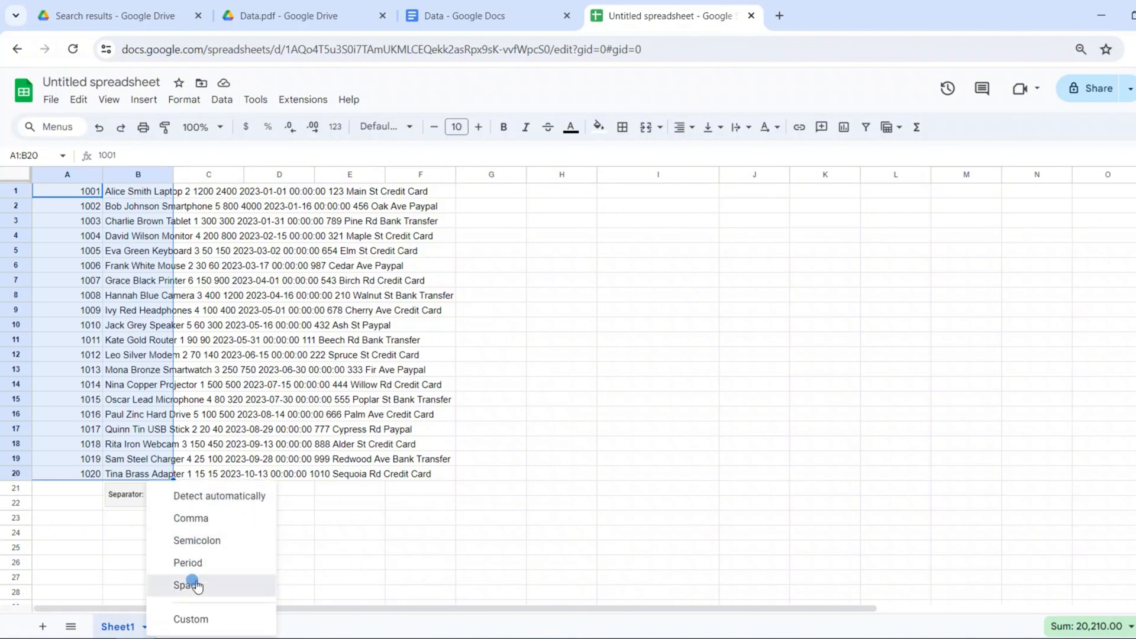
left_click(188, 584)
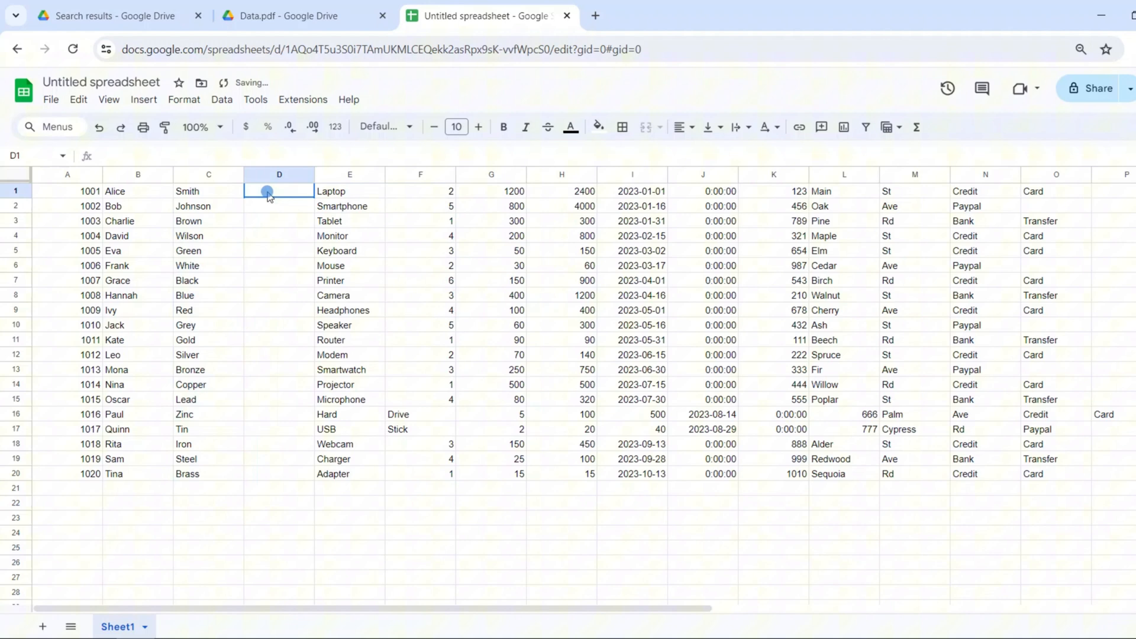
- Enter =B:B&C:C in D1 to join first and last names across the table
type("=B:B")
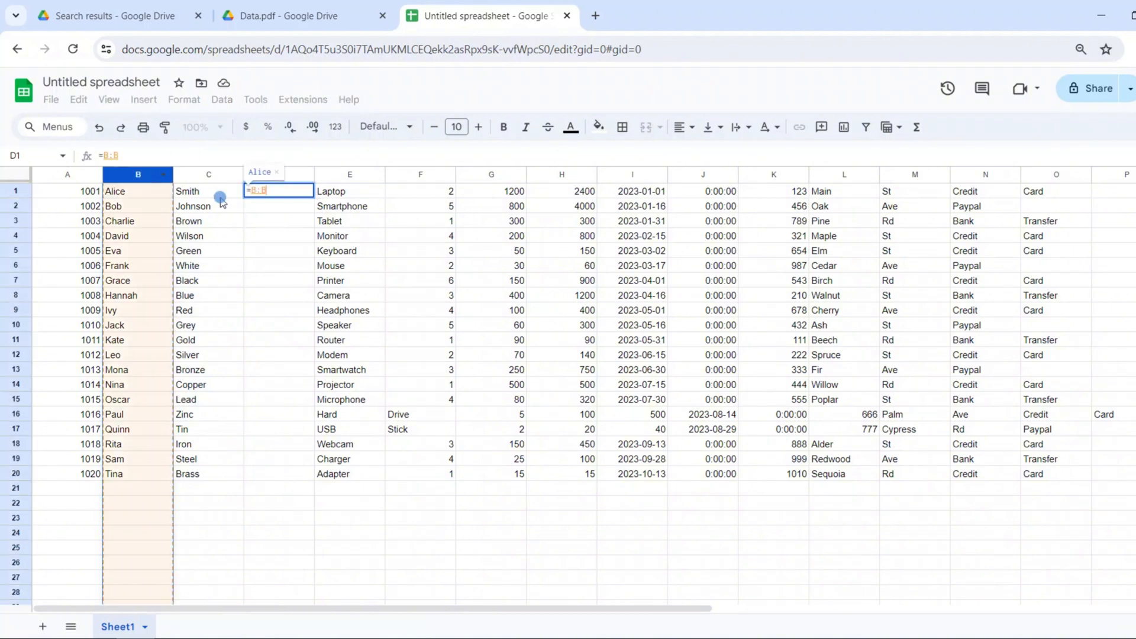
left_click(209, 175)
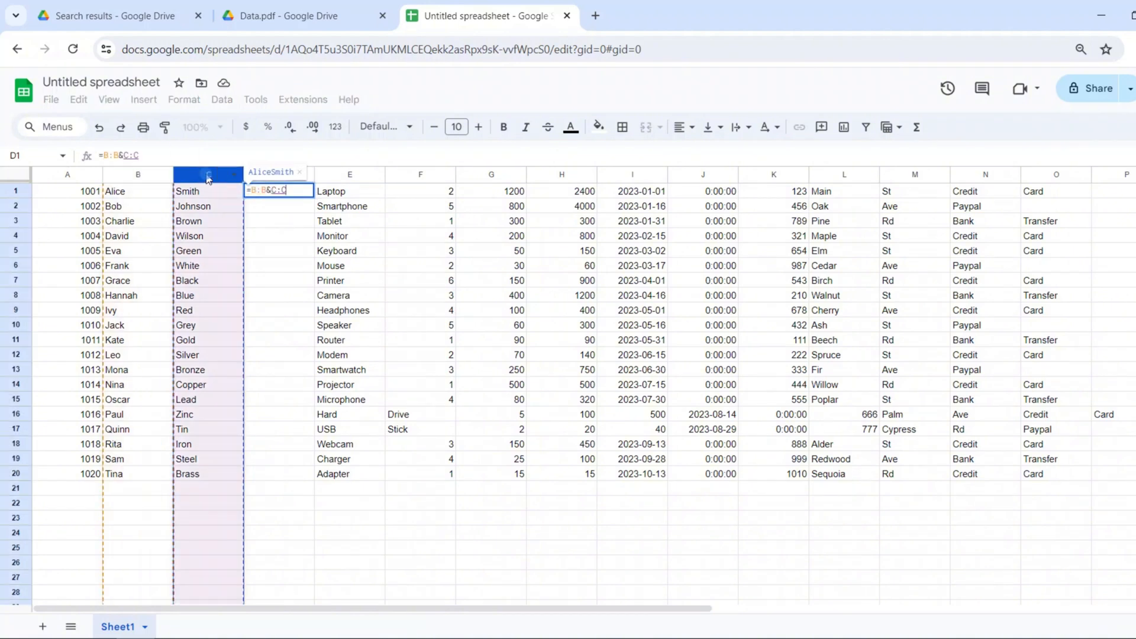
key("enter")
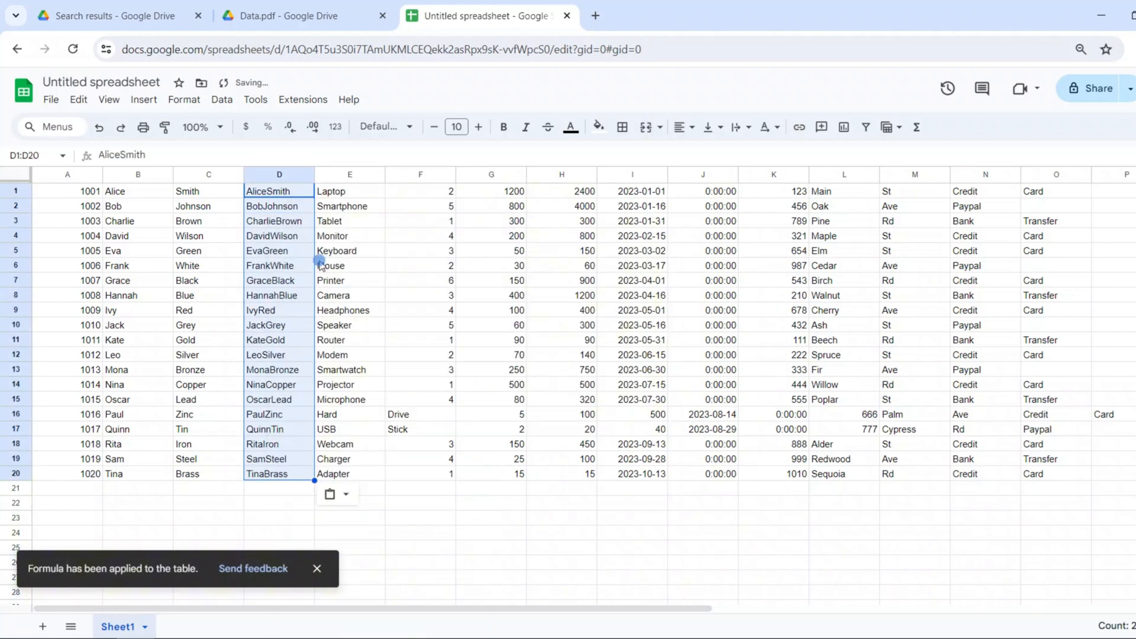
left_click(189, 191)
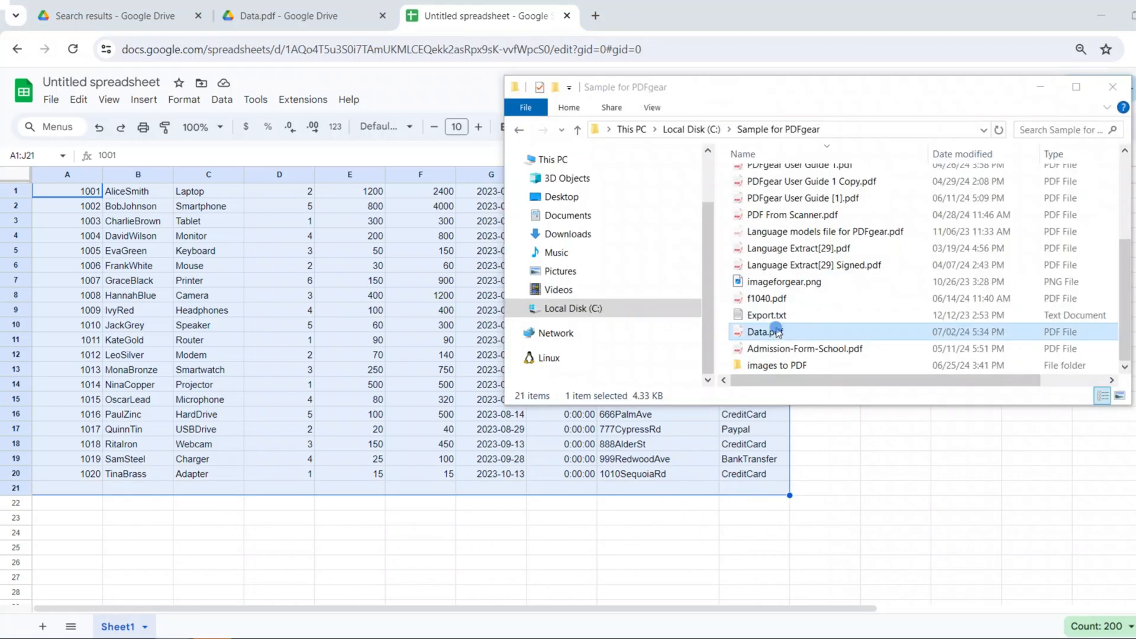
- Open Data.pdf from the Sample for PDFgear folder
double_click(760, 332)
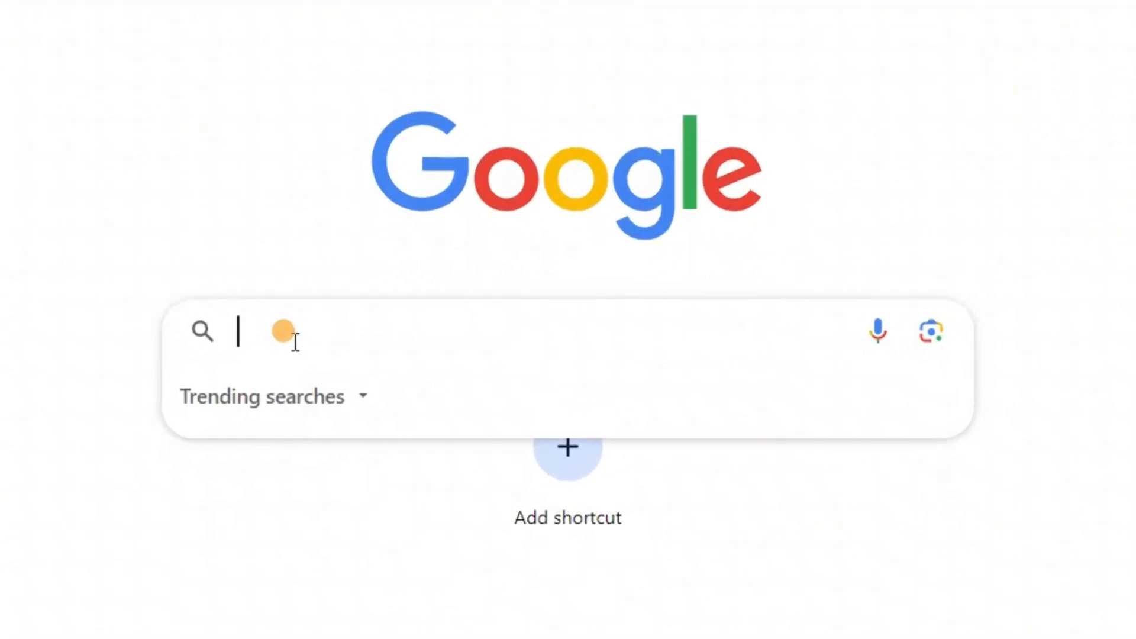
- Search for pdfgear, reach the online PDF to Excel converter and upload Data.pdf
type("pdfgear.com")
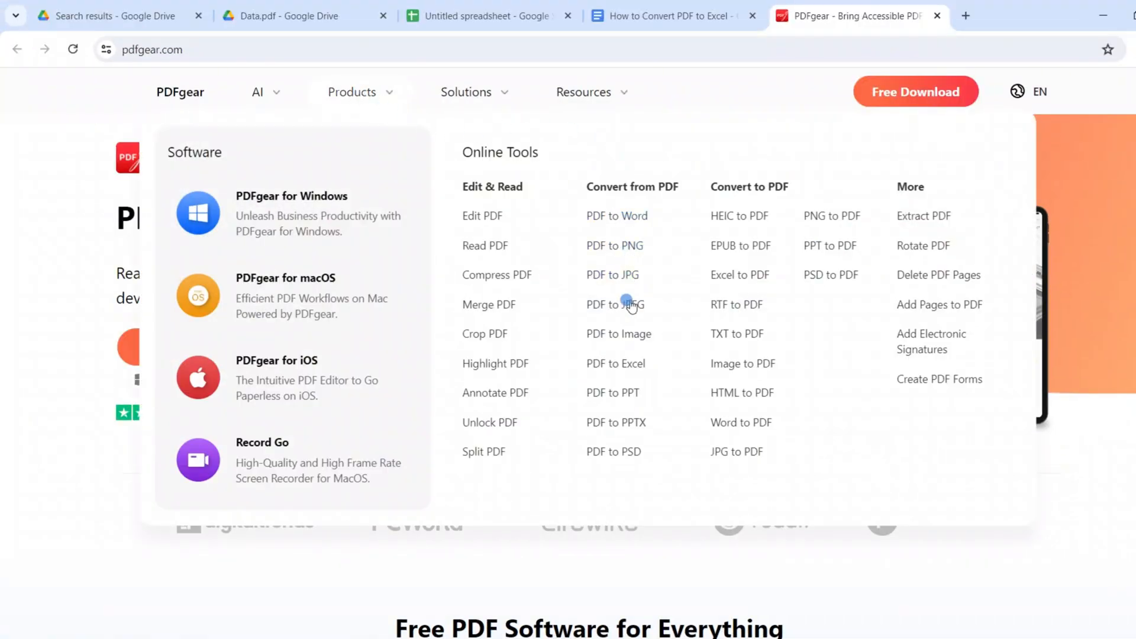
left_click(615, 364)
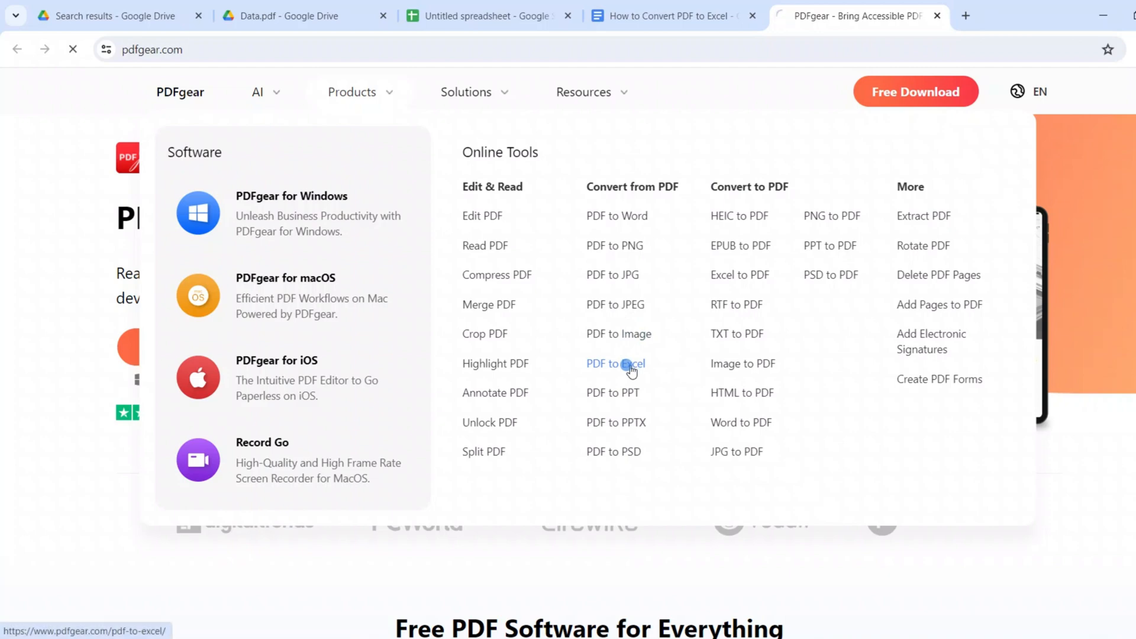
left_click(615, 363)
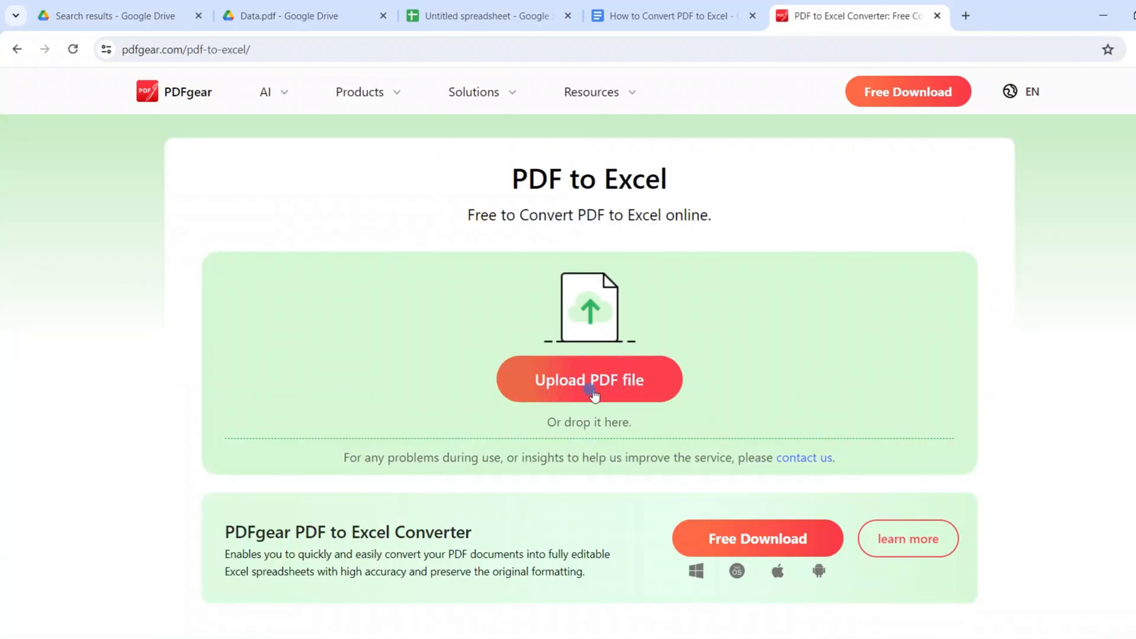
left_click(587, 379)
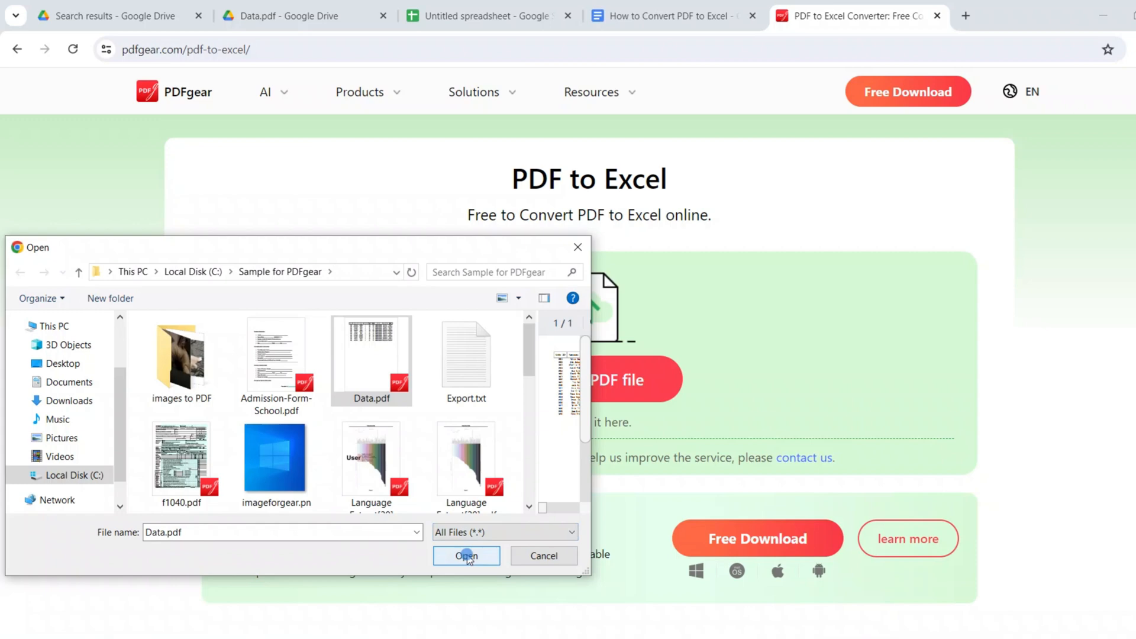
left_click(466, 556)
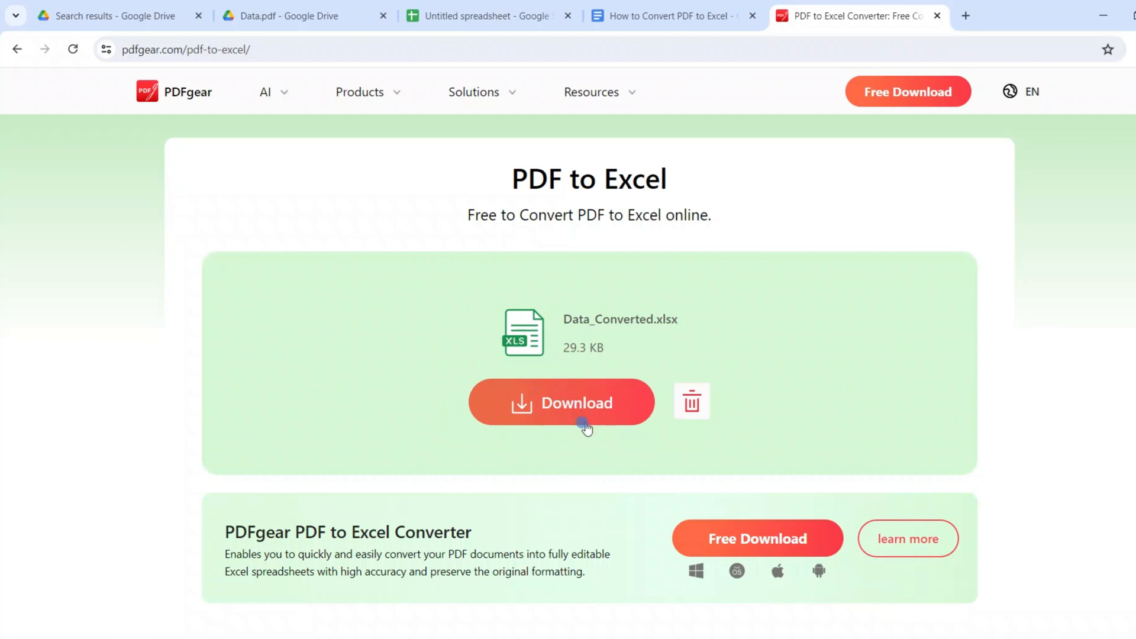
- Download the converted Data_Converted.xlsx and open it from the downloads list
left_click(561, 402)
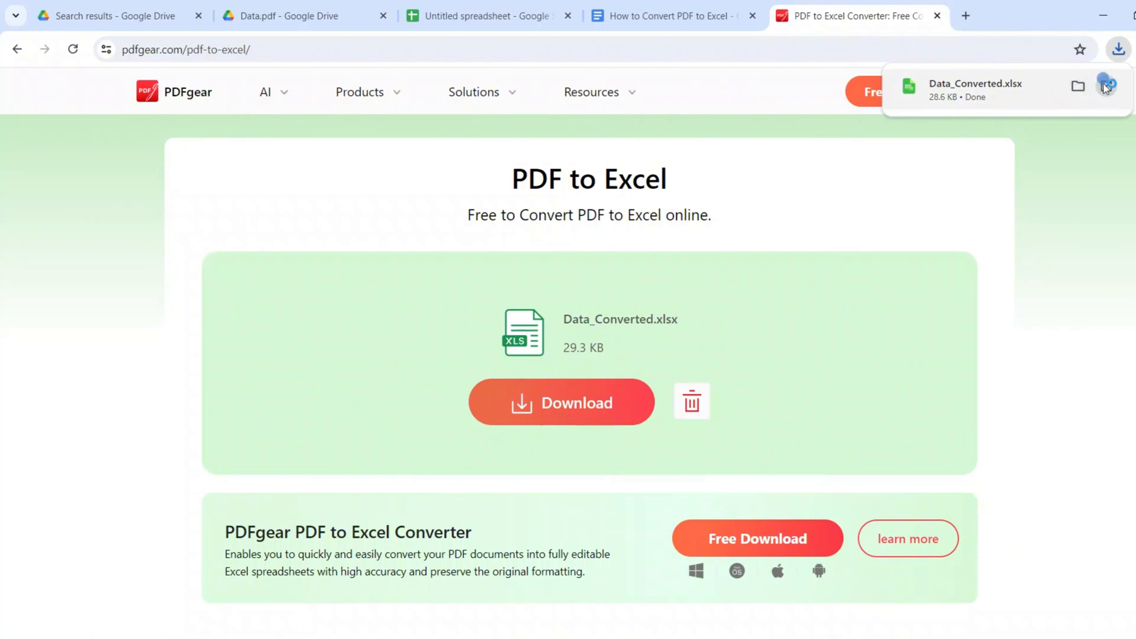
left_click(973, 90)
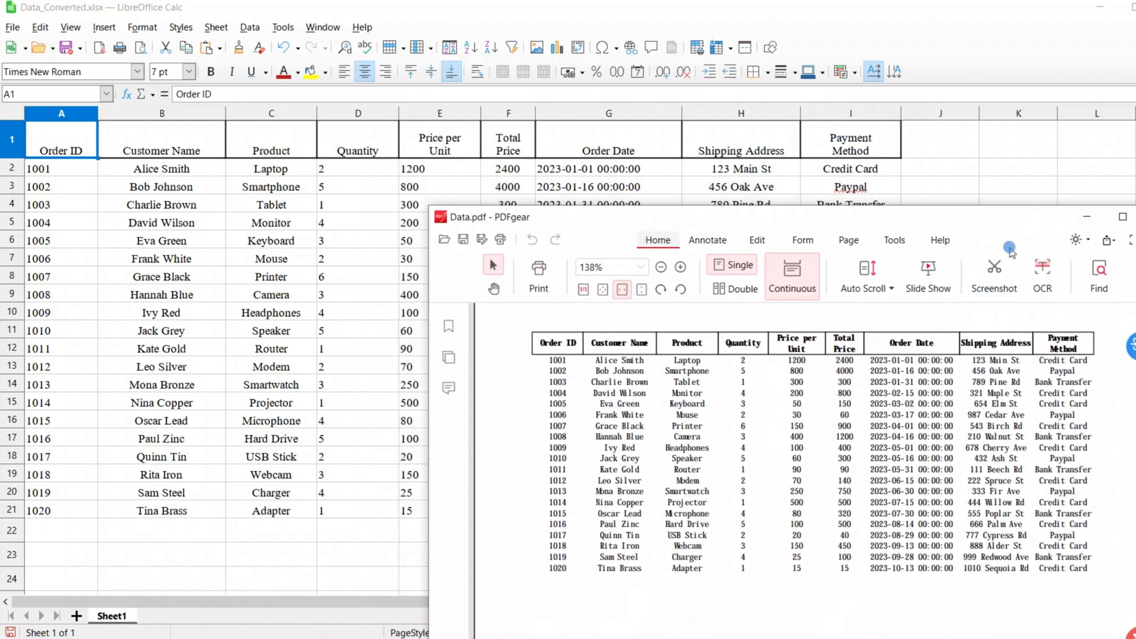
mouse_move(359, 321)
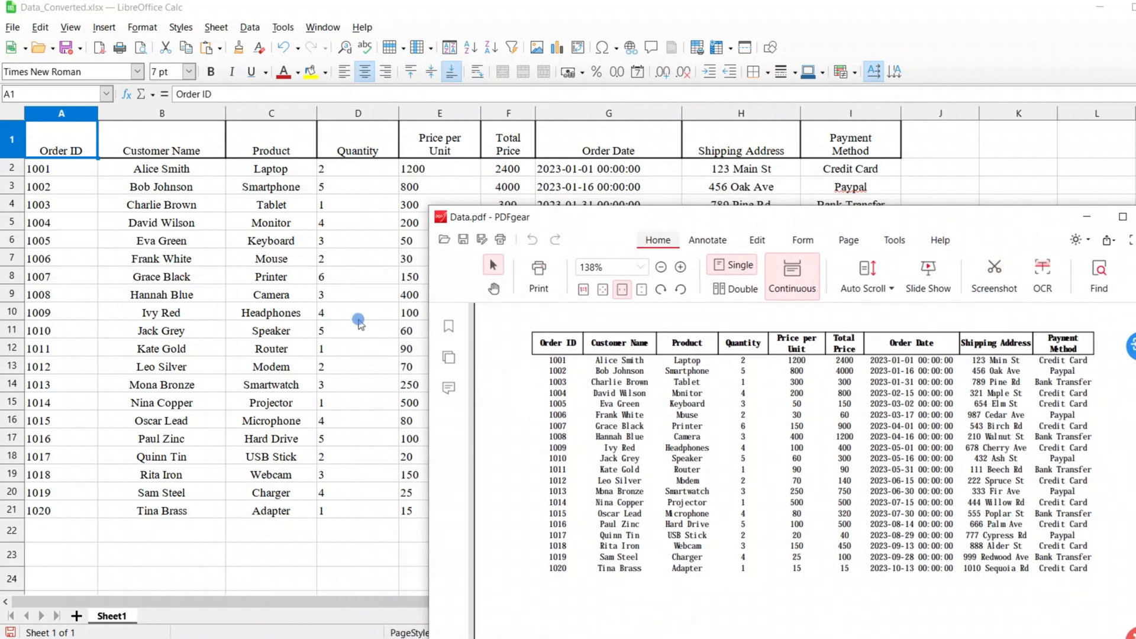
- Scroll through Data_Converted.xlsx rows to compare them with the PDF table
scroll("down", 3)
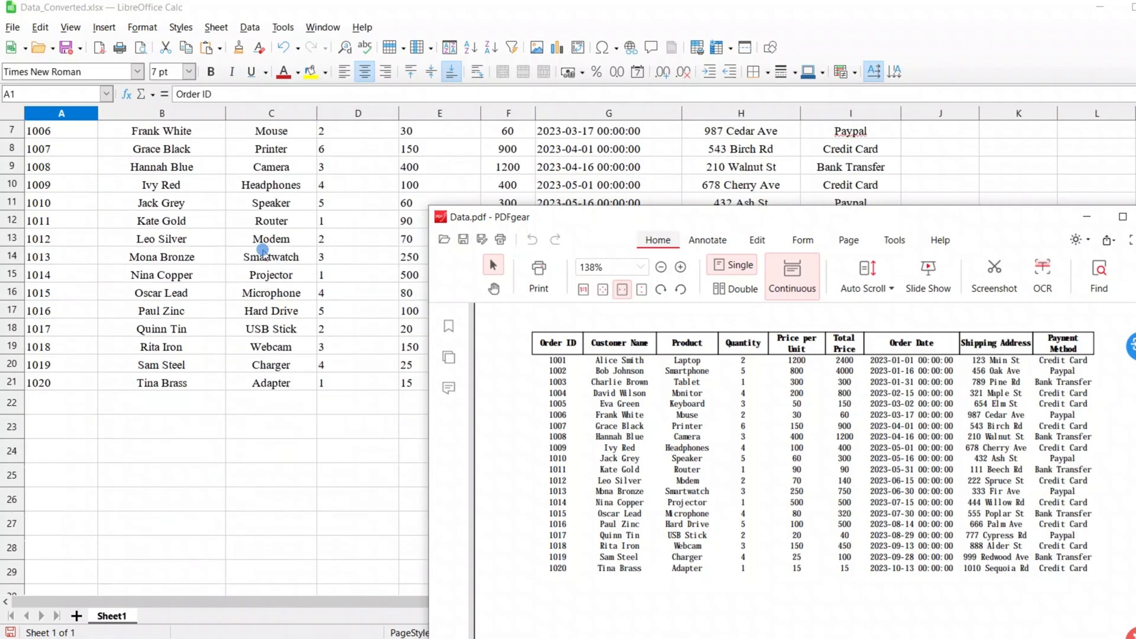
left_click(679, 266)
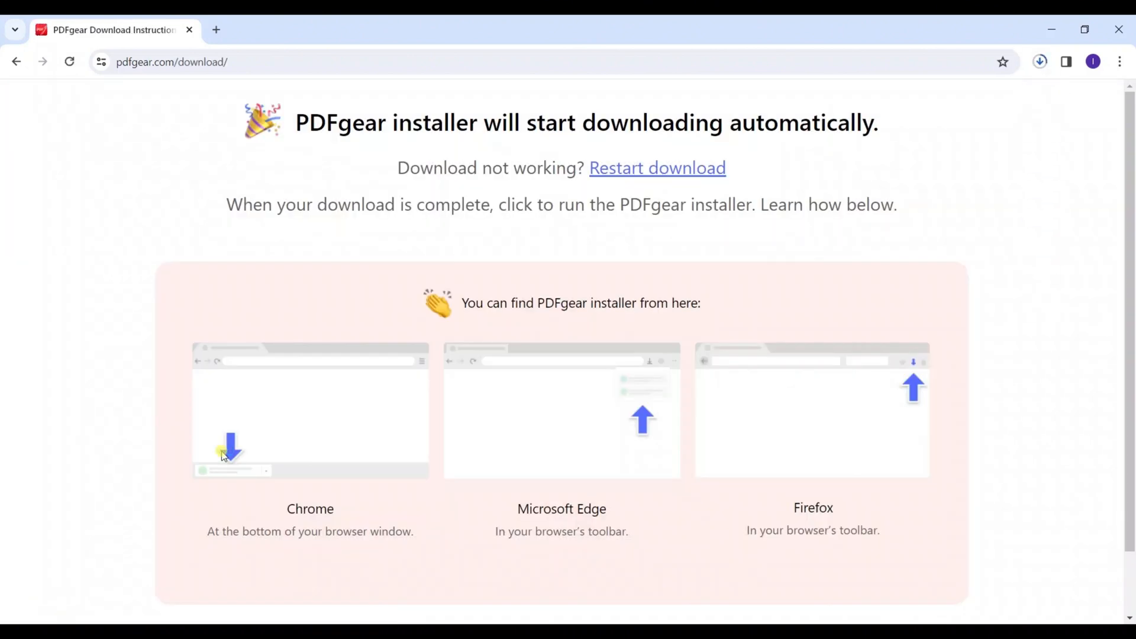
- Run the downloaded PDFgear installer from the browser's download list
left_click(1039, 61)
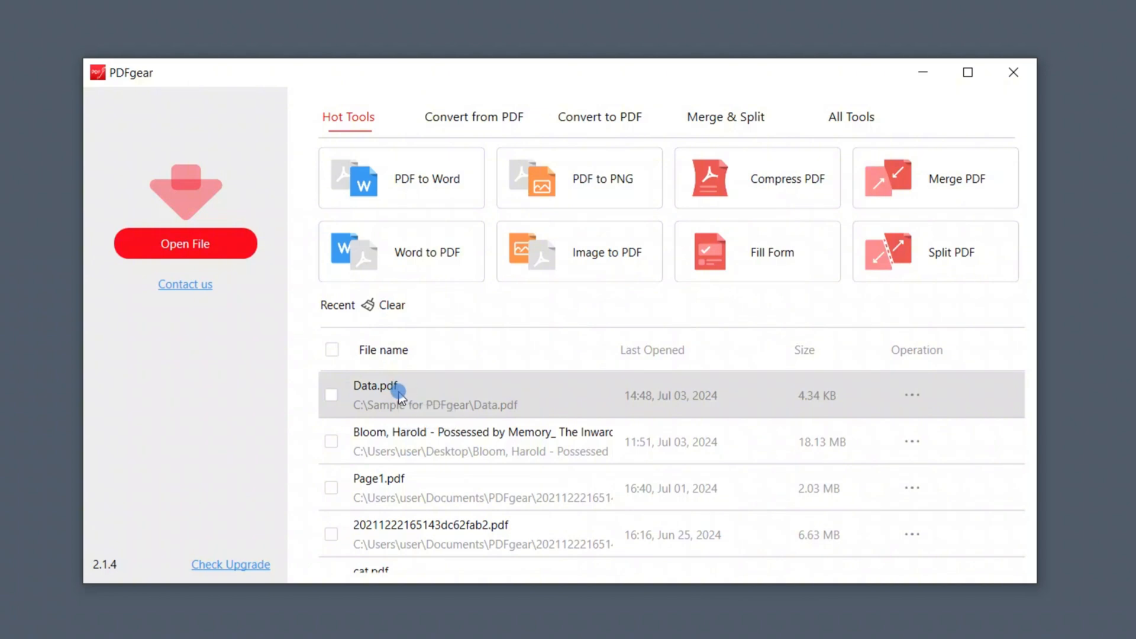
- Open Data.pdf from the Recent list and go to PDFgear's Tools
double_click(375, 386)
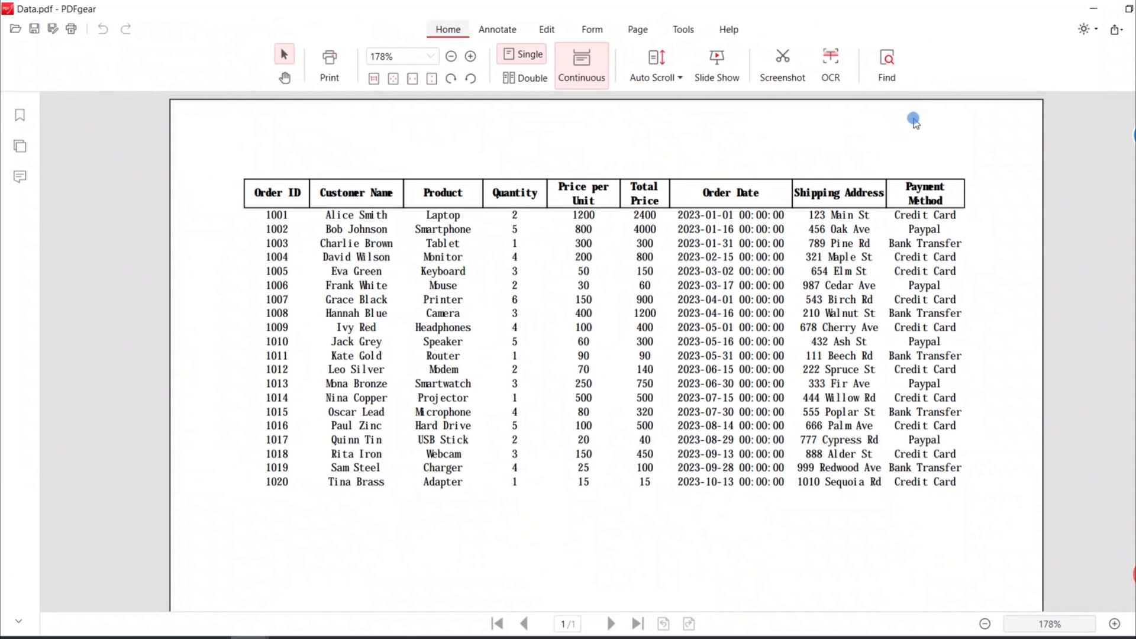
mouse_move(544, 314)
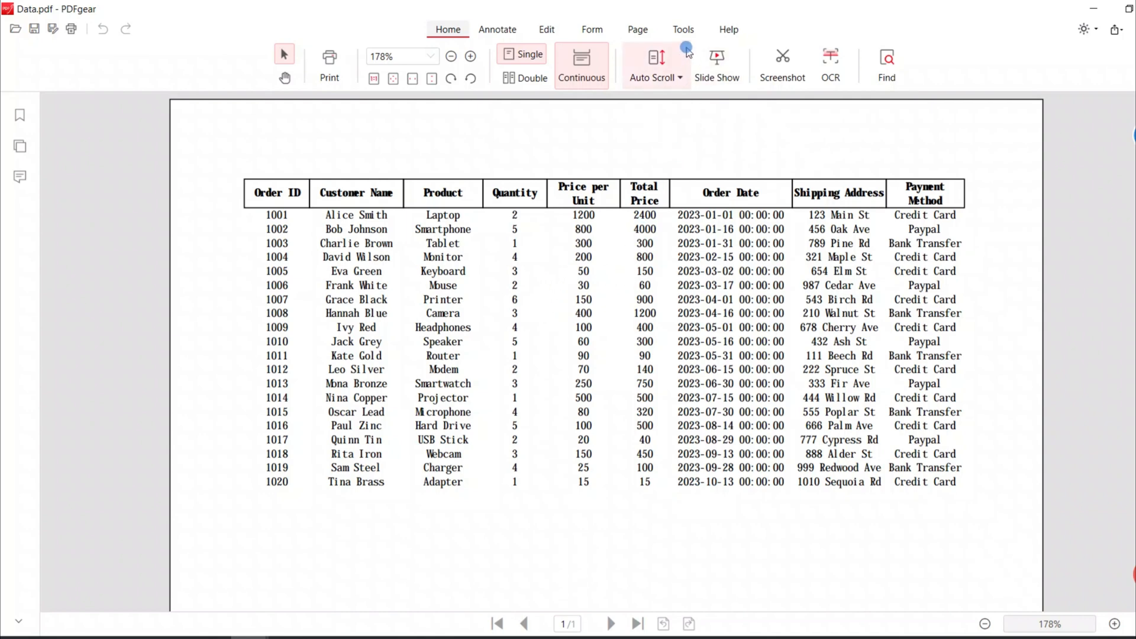
left_click(683, 29)
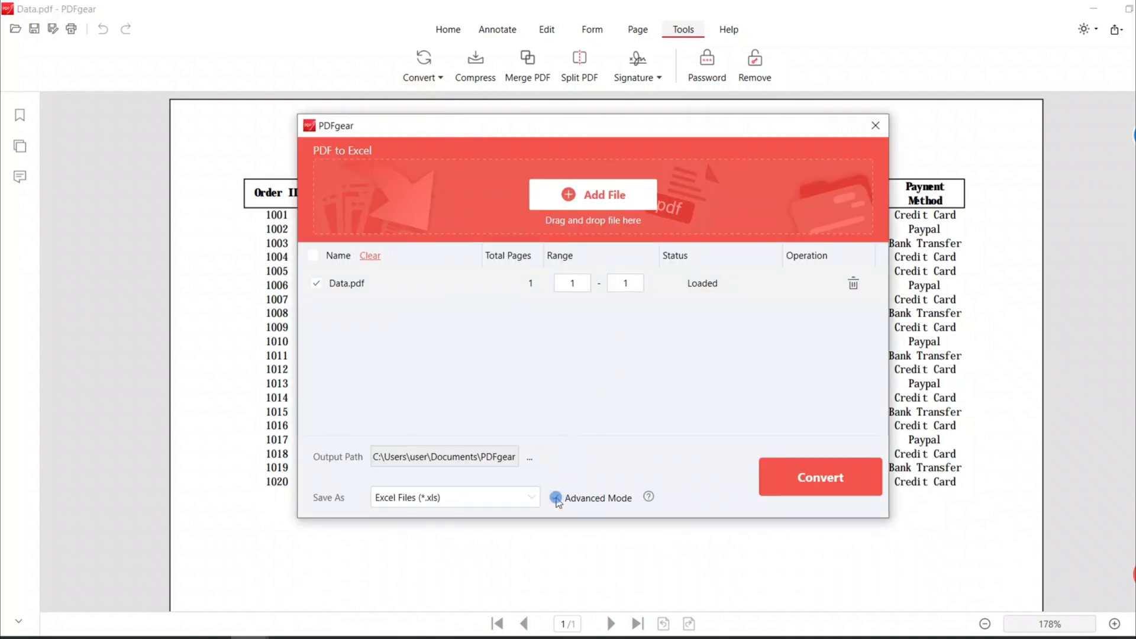
- Convert Data.pdf to Excel with Advanced Mode on, producing Data conv.xls
left_click(818, 477)
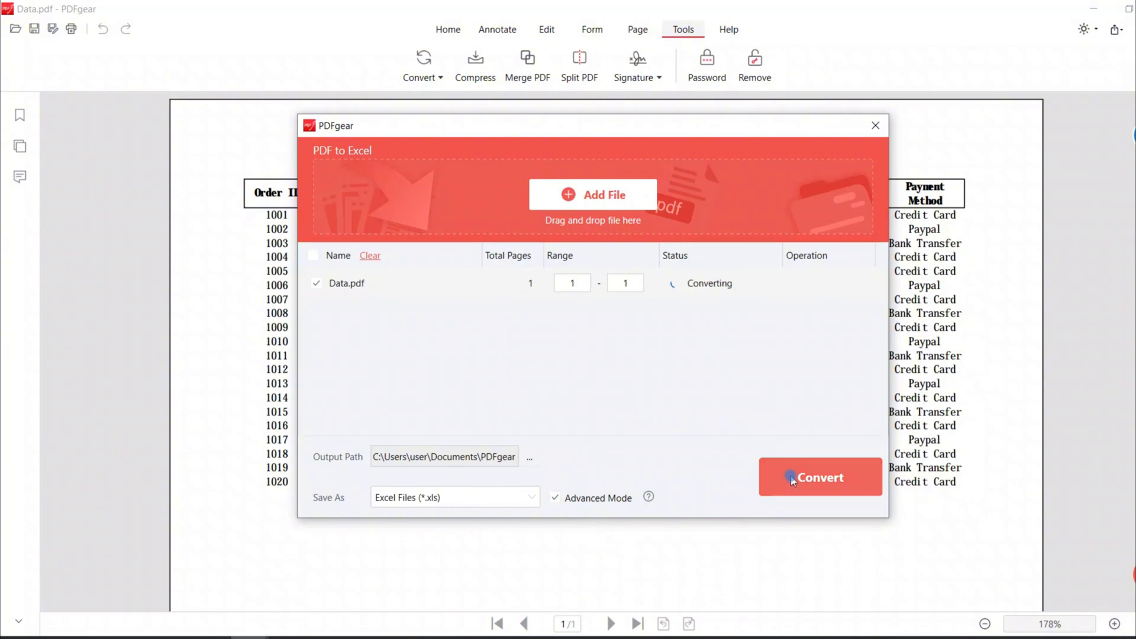
left_click(819, 477)
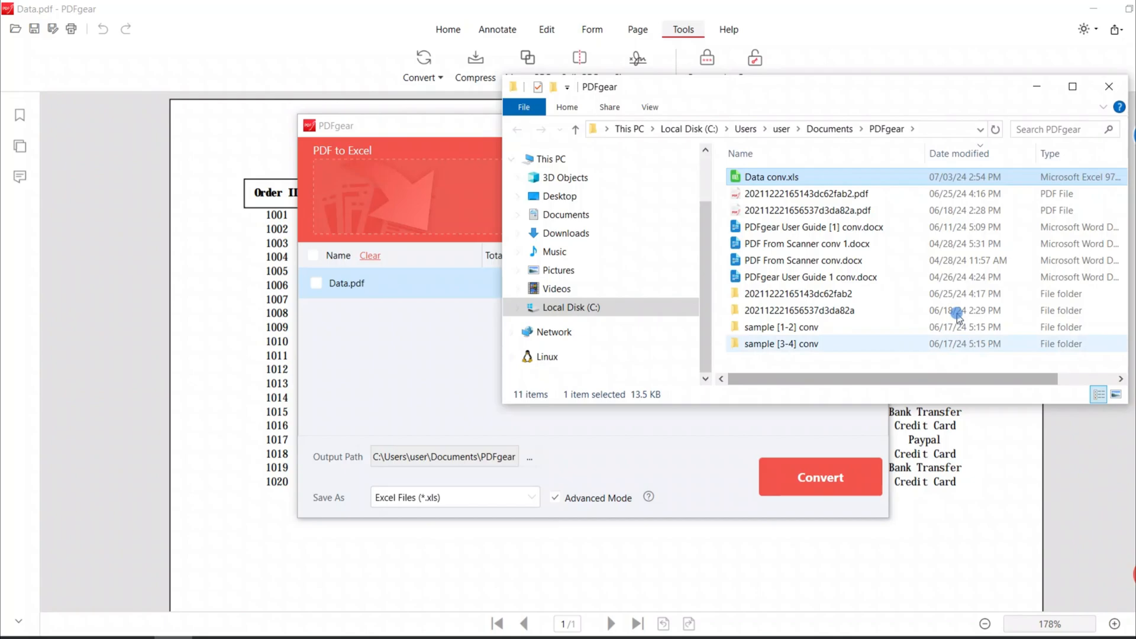
- Open Data conv.xls from the PDFgear output folder
double_click(770, 177)
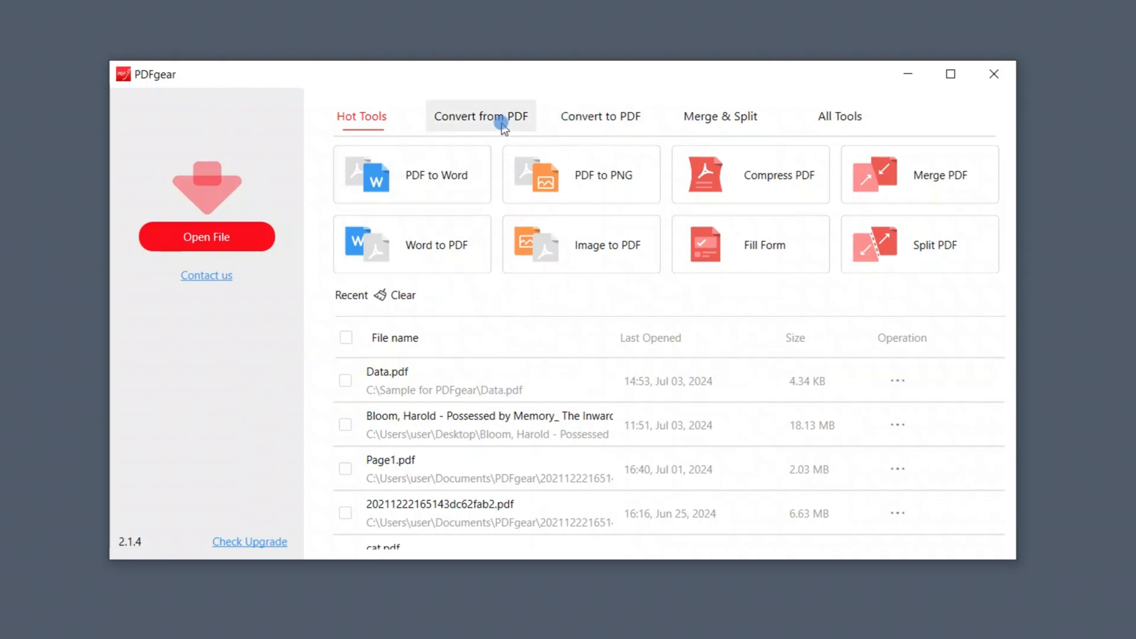
- Batch-convert Data.pdf and sample_data.pdf to Excel with Advanced Mode enabled
left_click(480, 116)
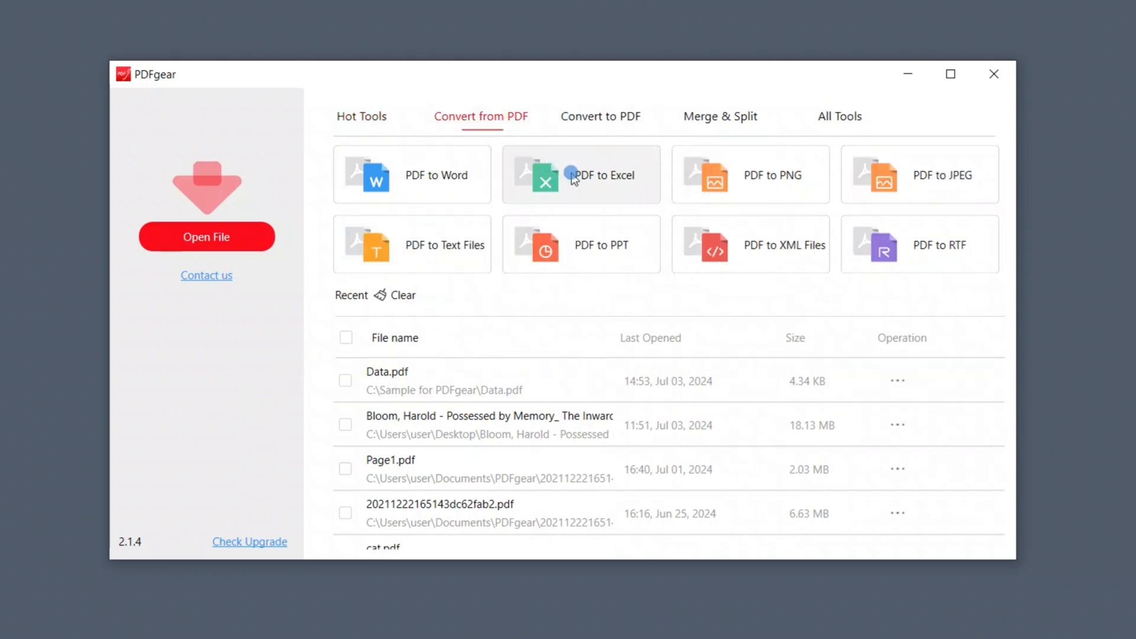
left_click(581, 174)
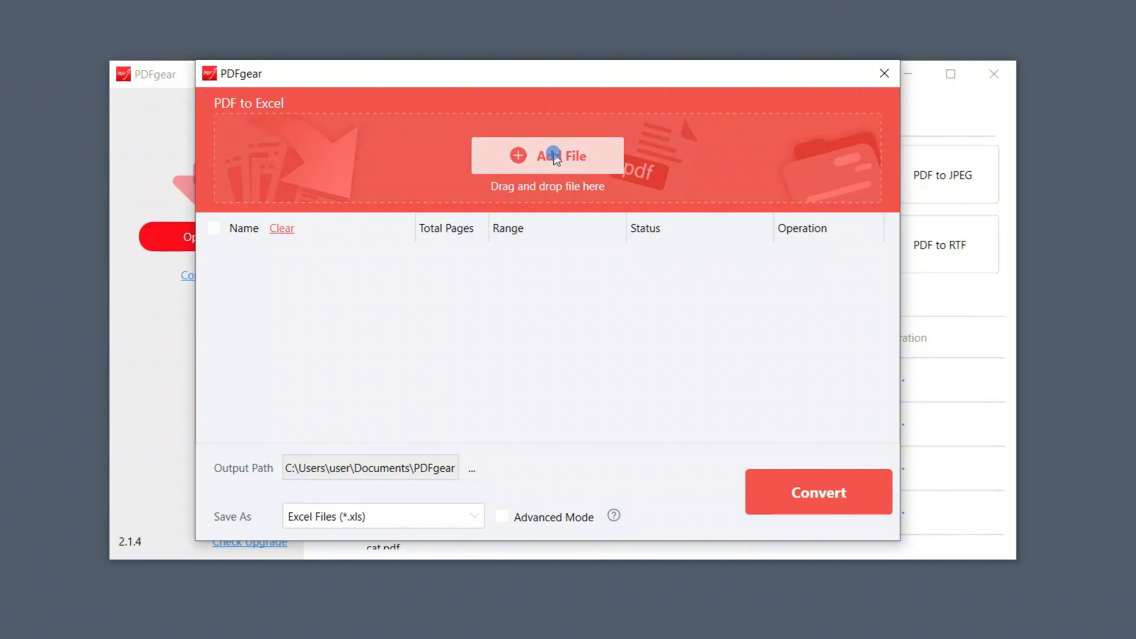
left_click(548, 155)
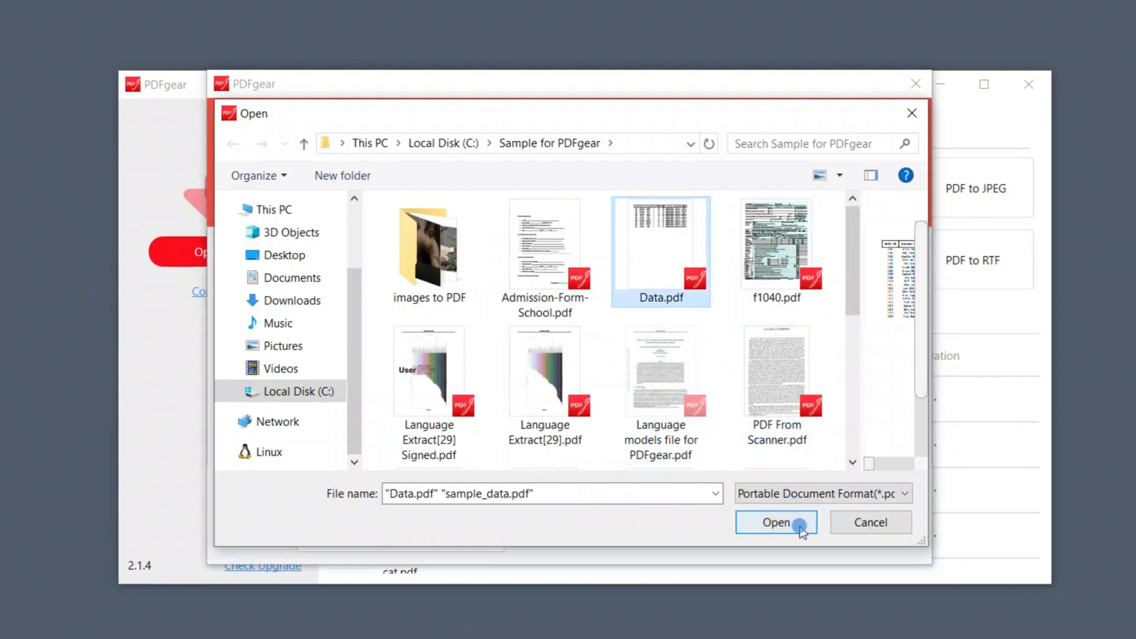
left_click(775, 521)
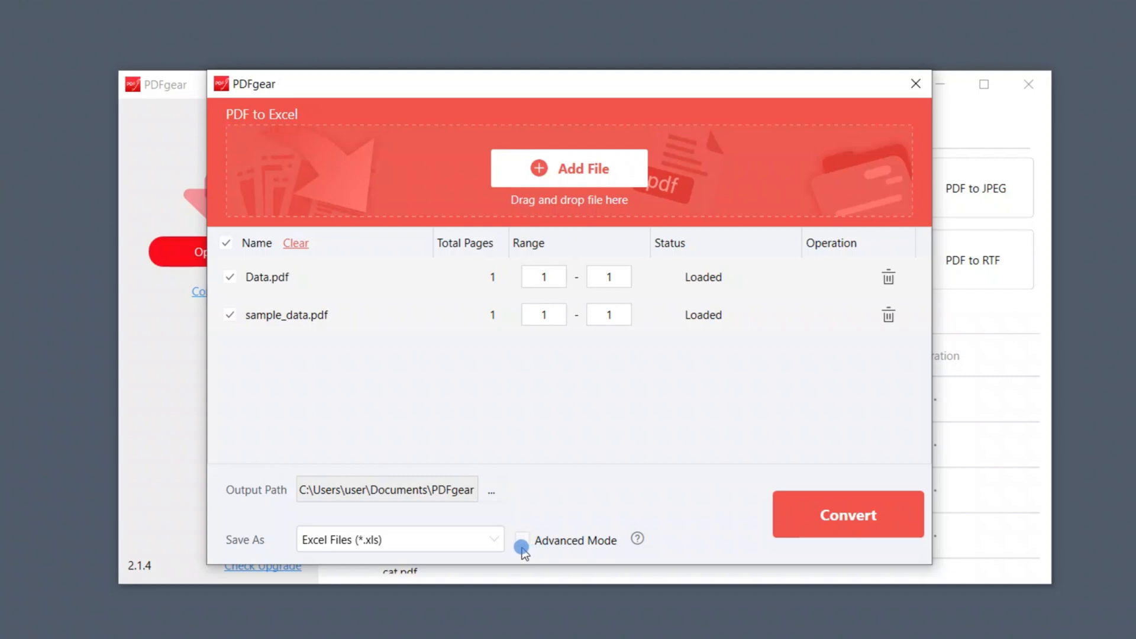
left_click(847, 514)
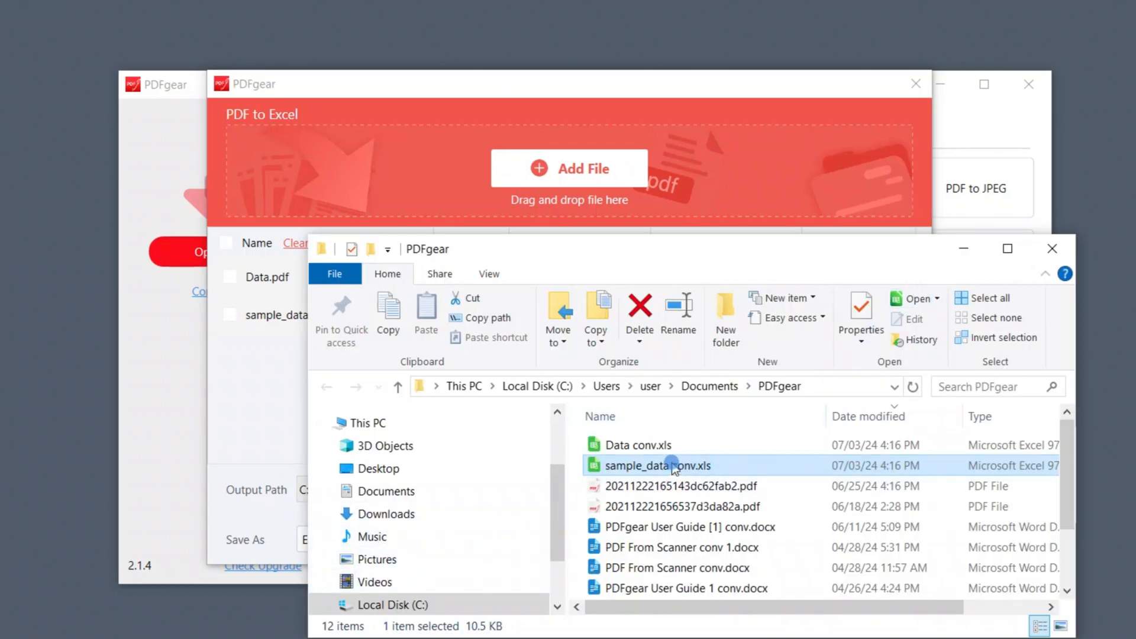
- Open sample_data conv.xls from the PDFgear output folder
left_click(656, 465)
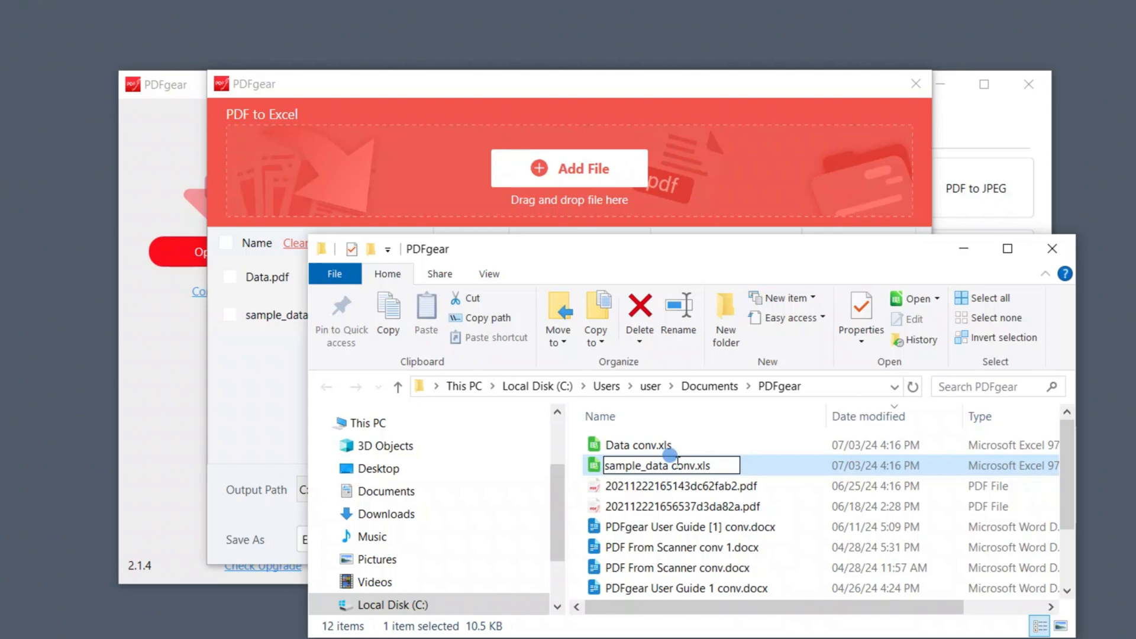
double_click(667, 465)
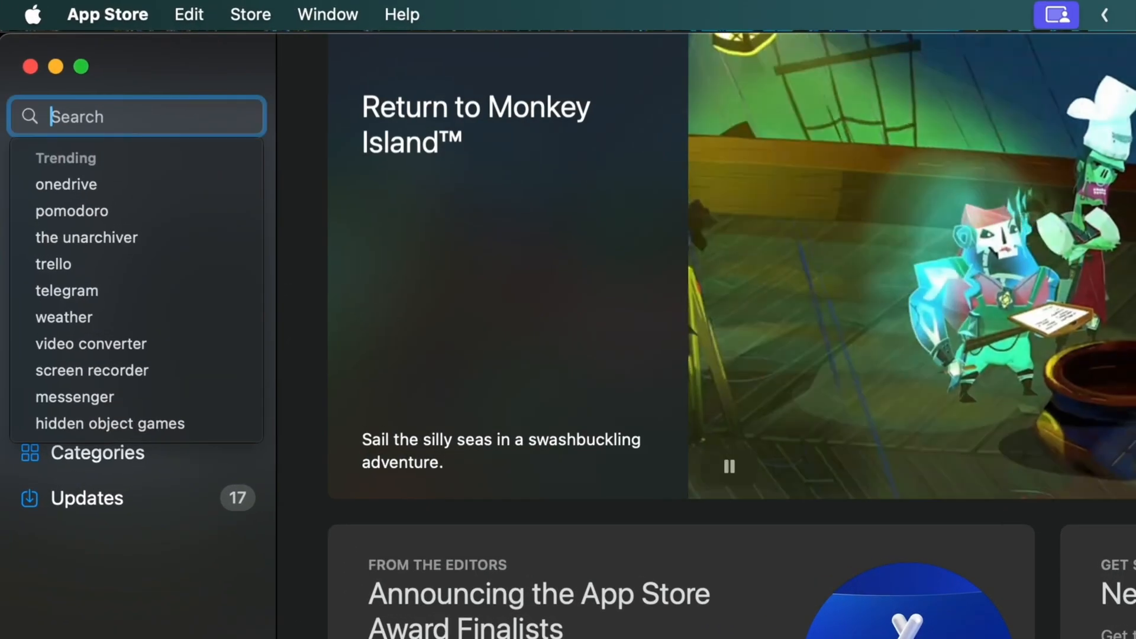
- Search the App Store for 'pdfgear' and launch the installed PDFgear Mac app
type("pdfgear")
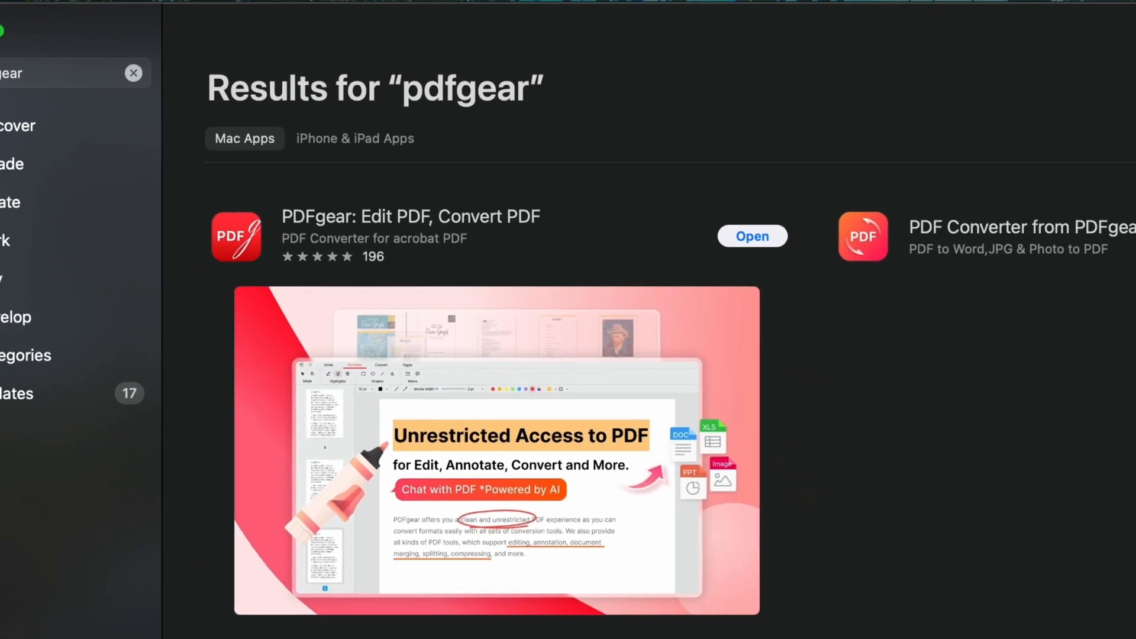
left_click(236, 235)
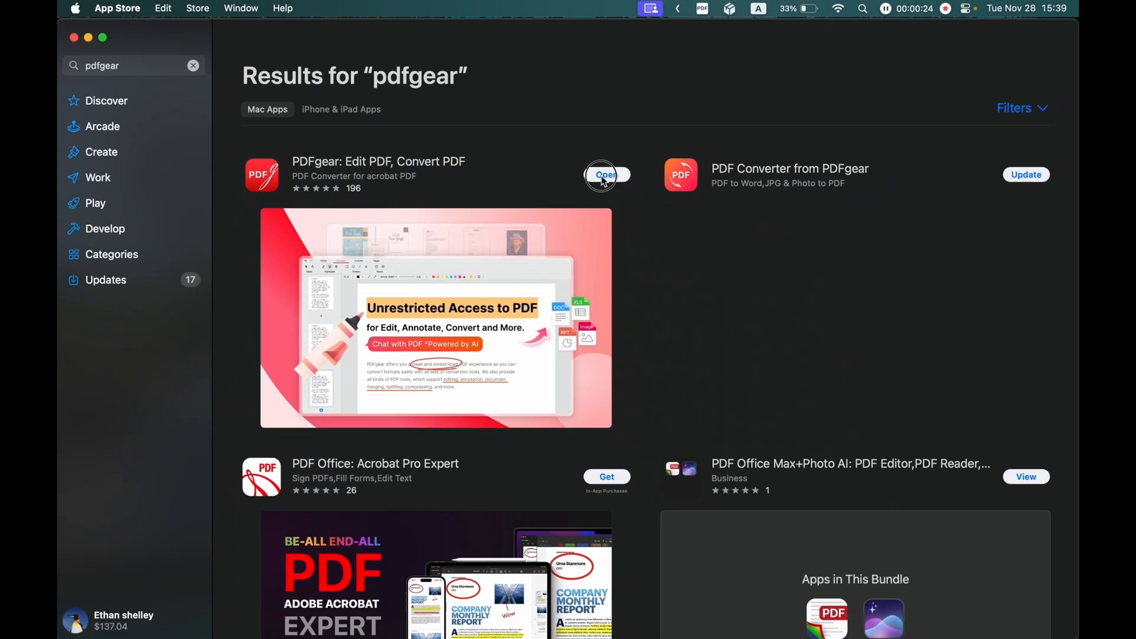
left_click(607, 175)
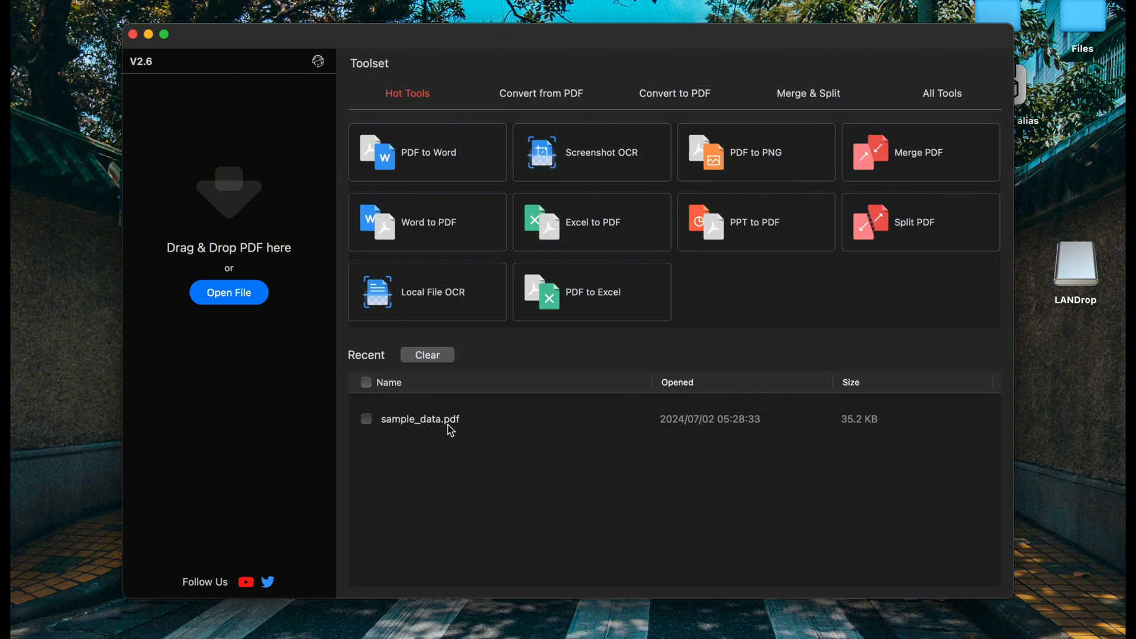
- Convert sample_data.pdf from Recent to Excel and open the resulting sample_data conv spreadsheet
double_click(420, 419)
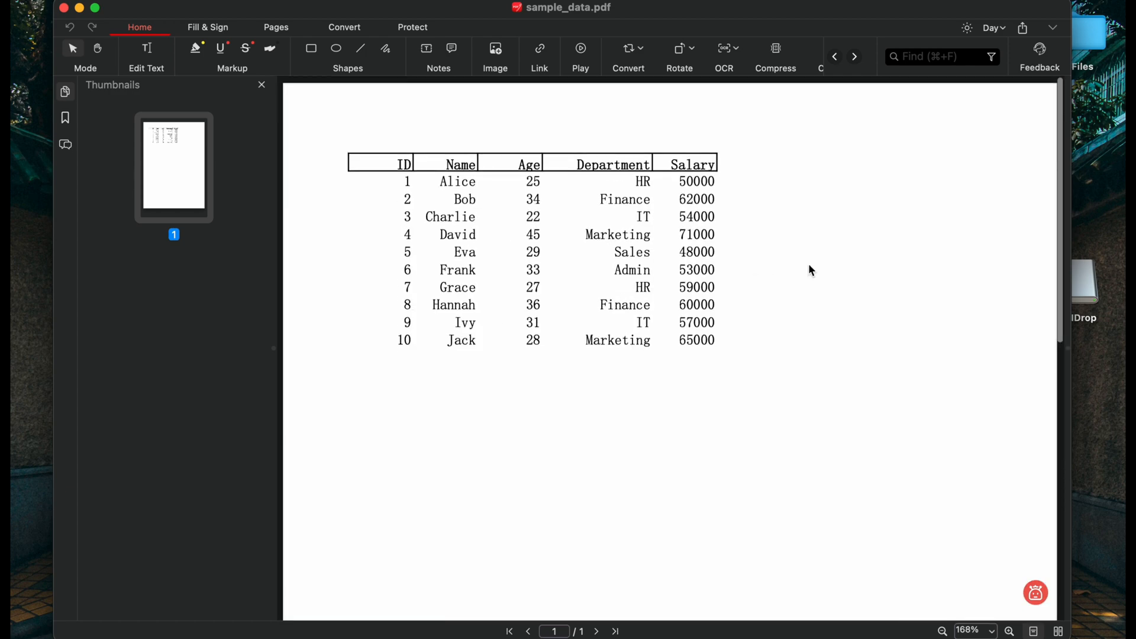
left_click(1008, 630)
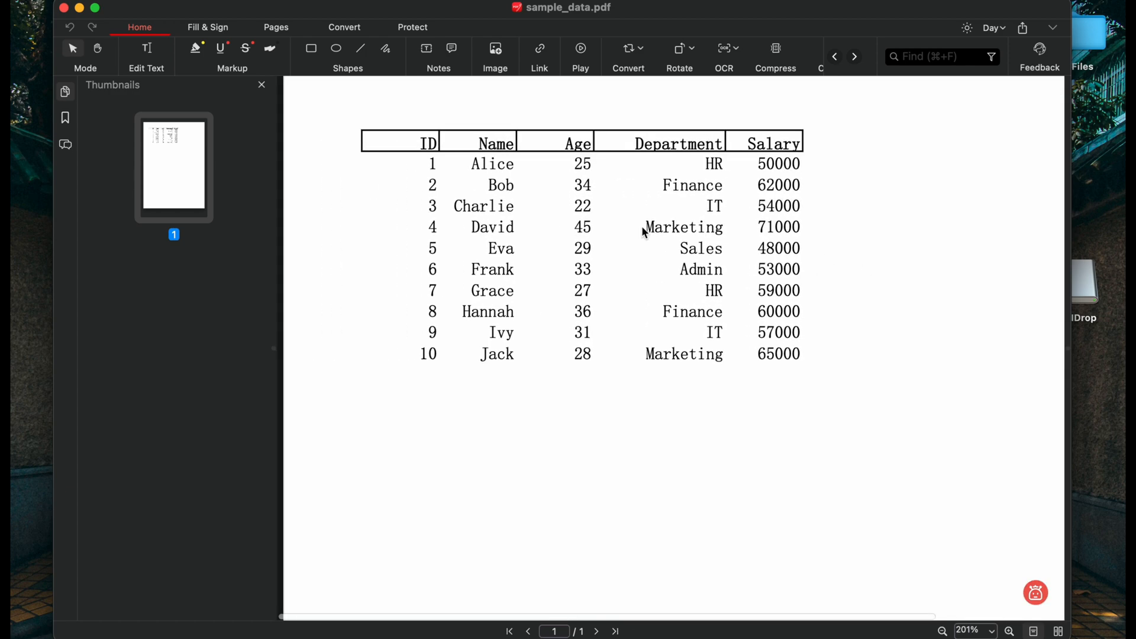
mouse_move(659, 246)
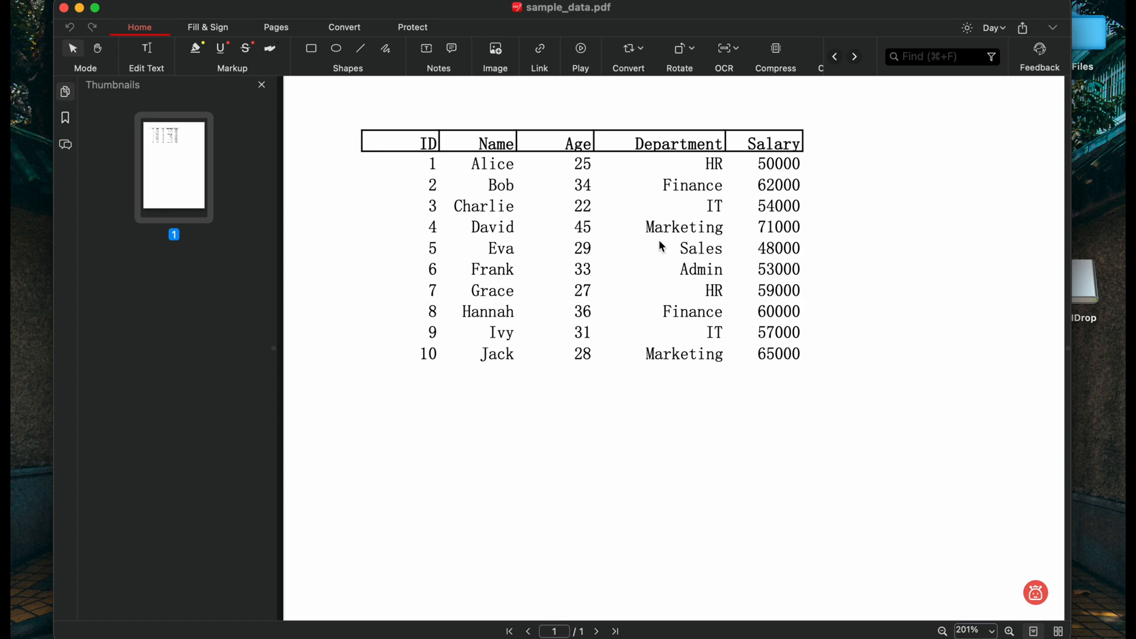
left_click(627, 48)
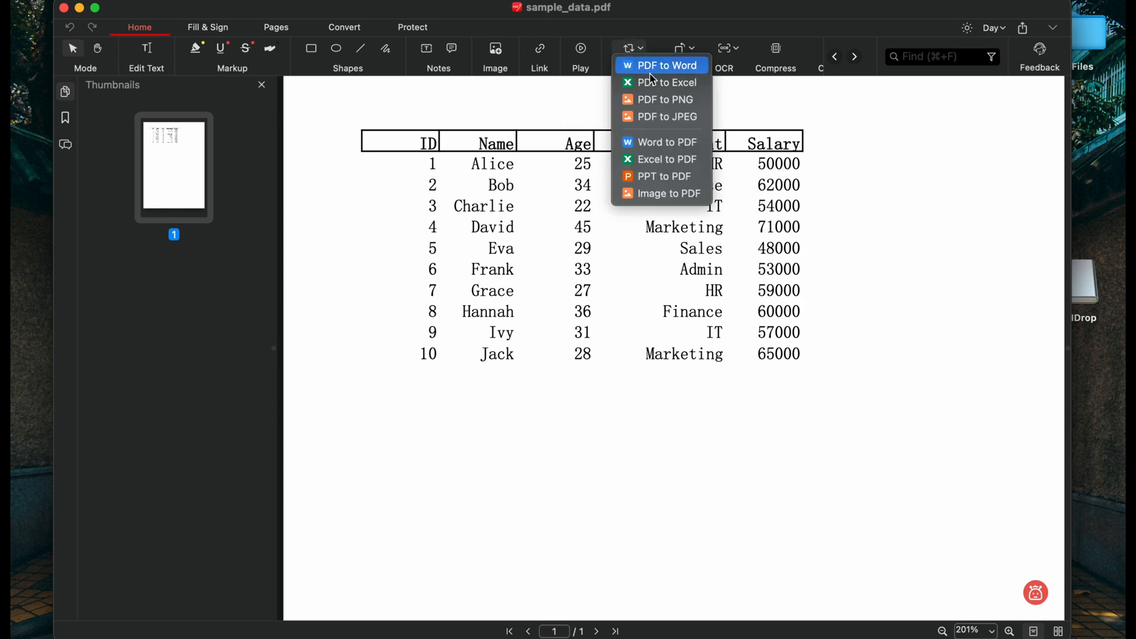
left_click(664, 82)
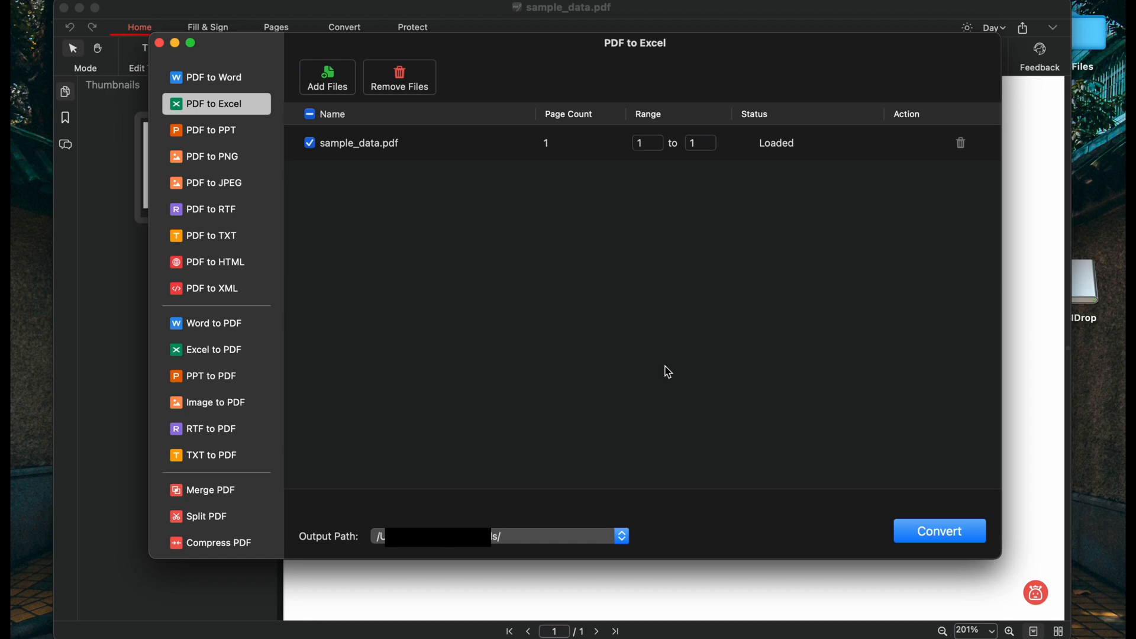
left_click(938, 532)
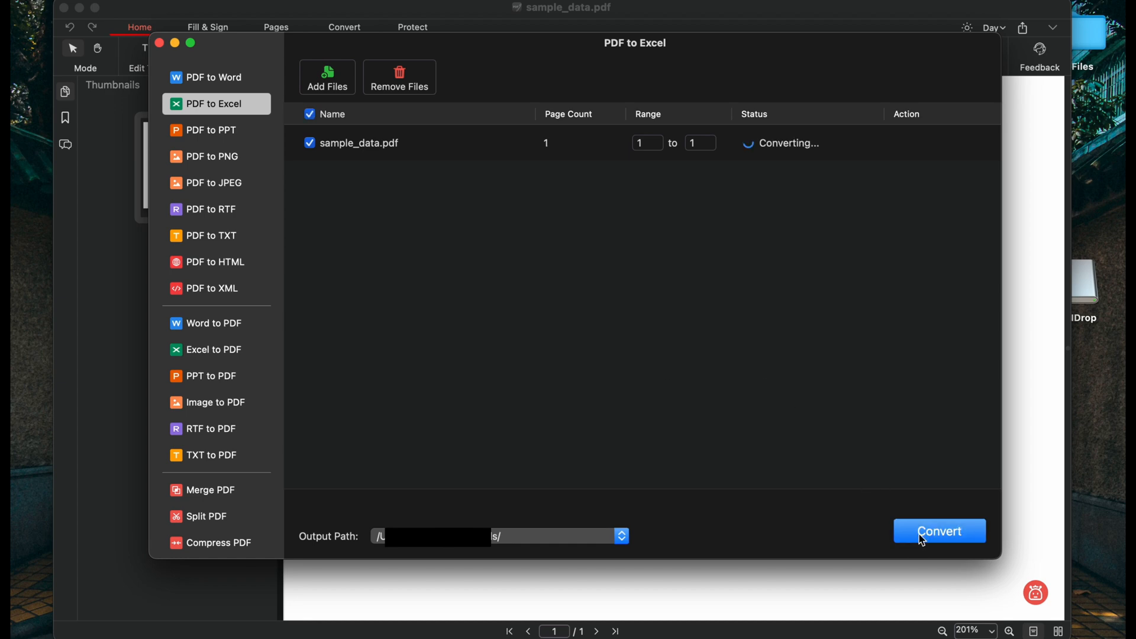
left_click(938, 531)
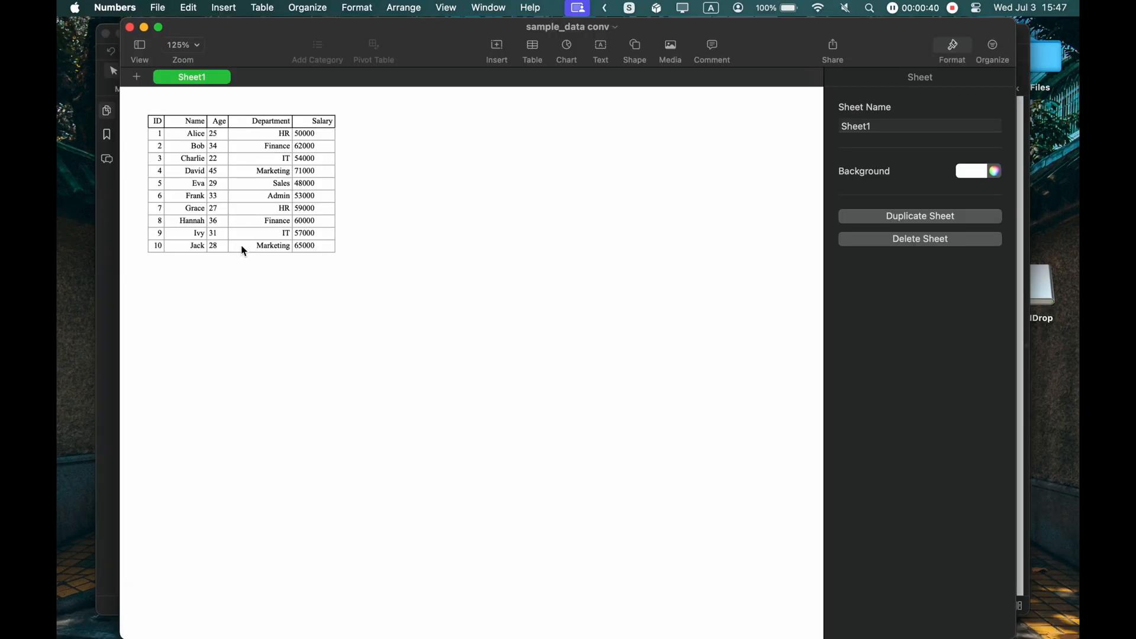
- Zoom the Numbers sheet to 277% and start retyping the name in cell B4 with 'J'
left_click(182, 44)
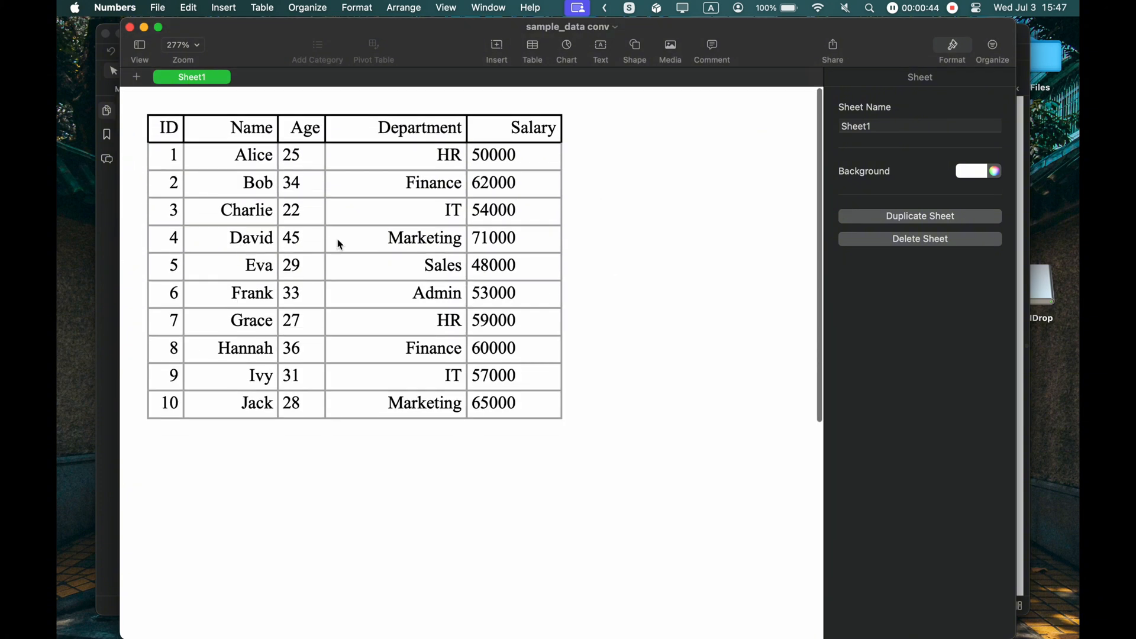
left_click(245, 211)
type("Cha")
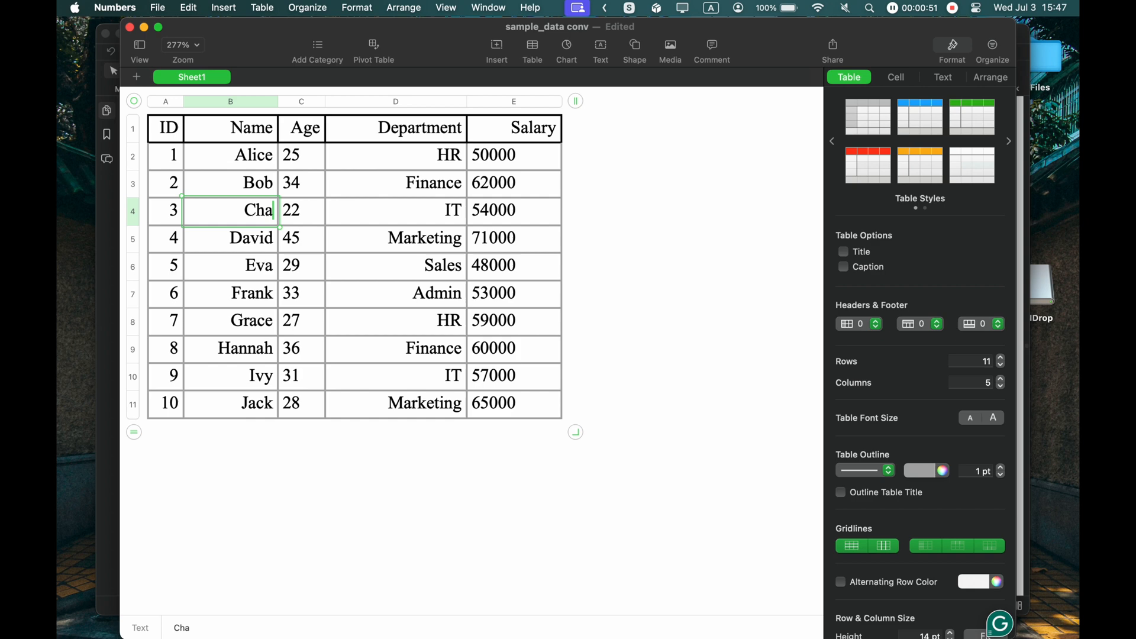
type("J")
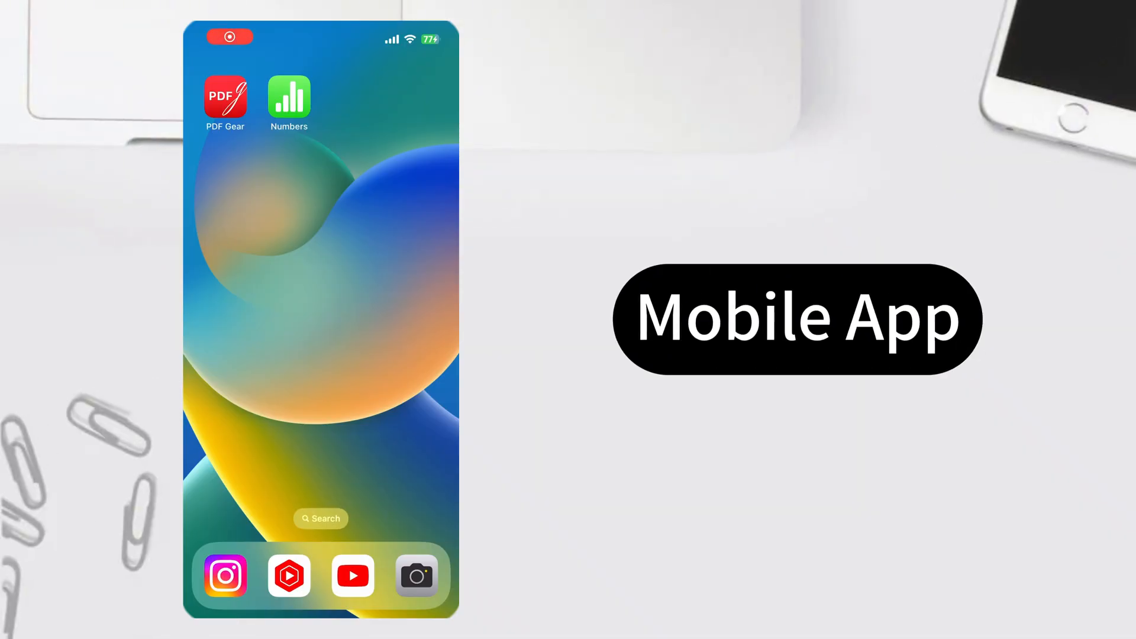
- On the iPhone, convert sample_data.pdf to Excel via the ••• Convert menu, creating sample_data conv.xlsx
left_click(224, 95)
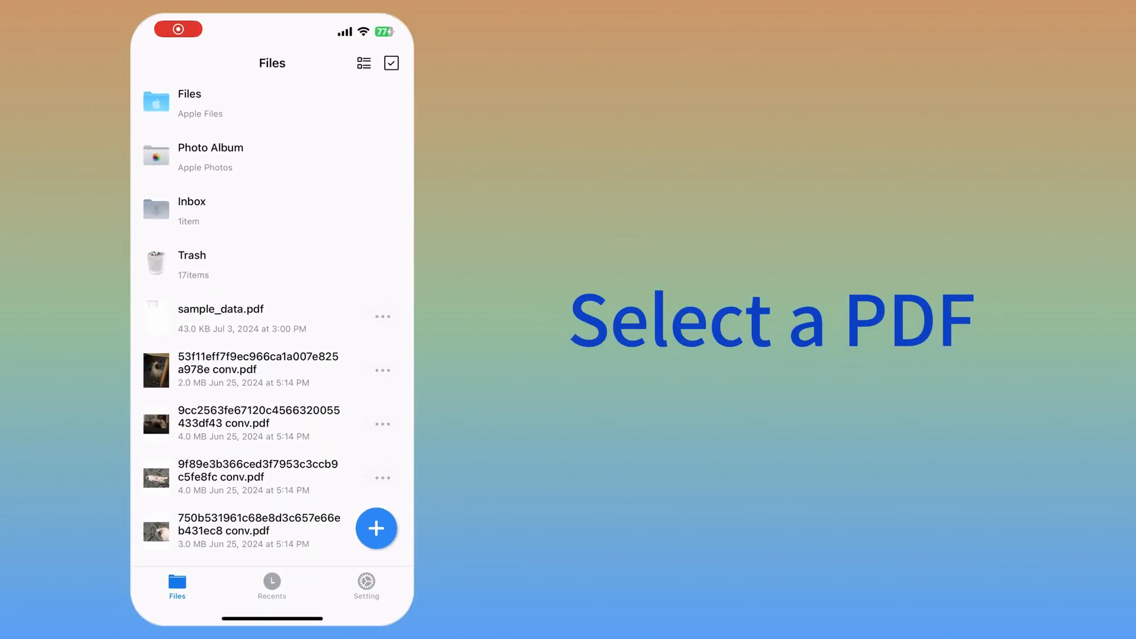
left_click(220, 309)
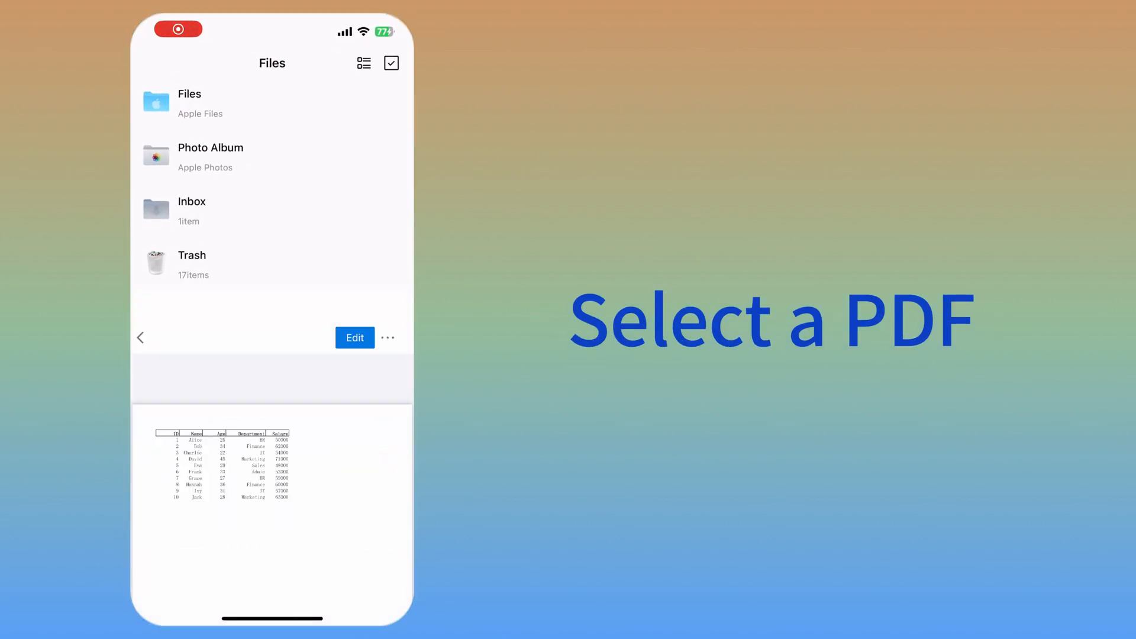
left_click(273, 467)
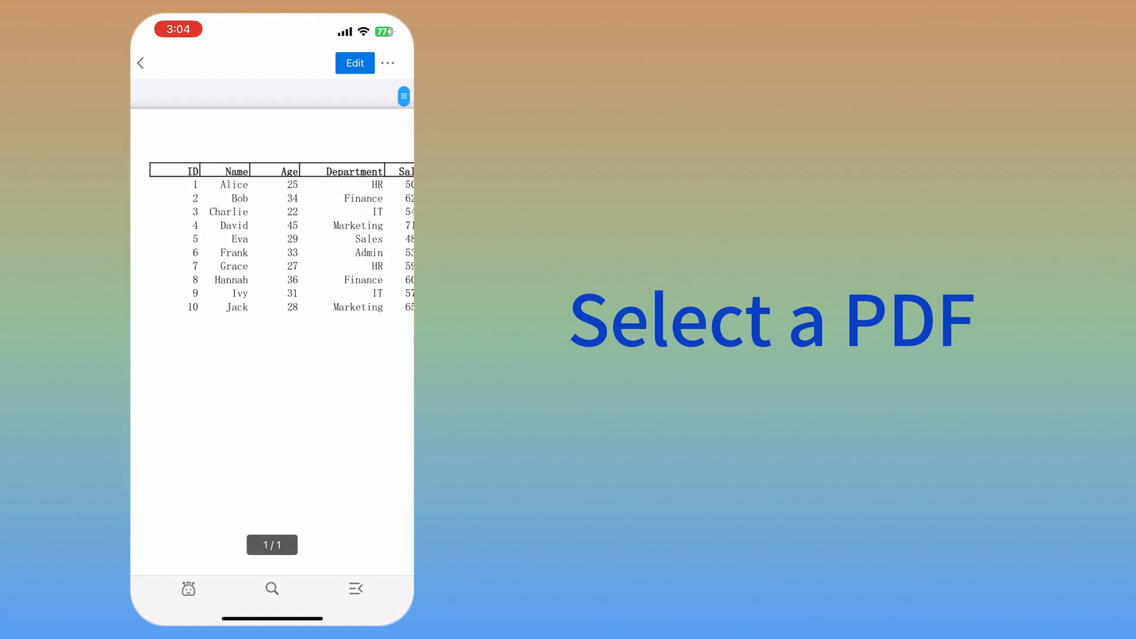
left_click(387, 63)
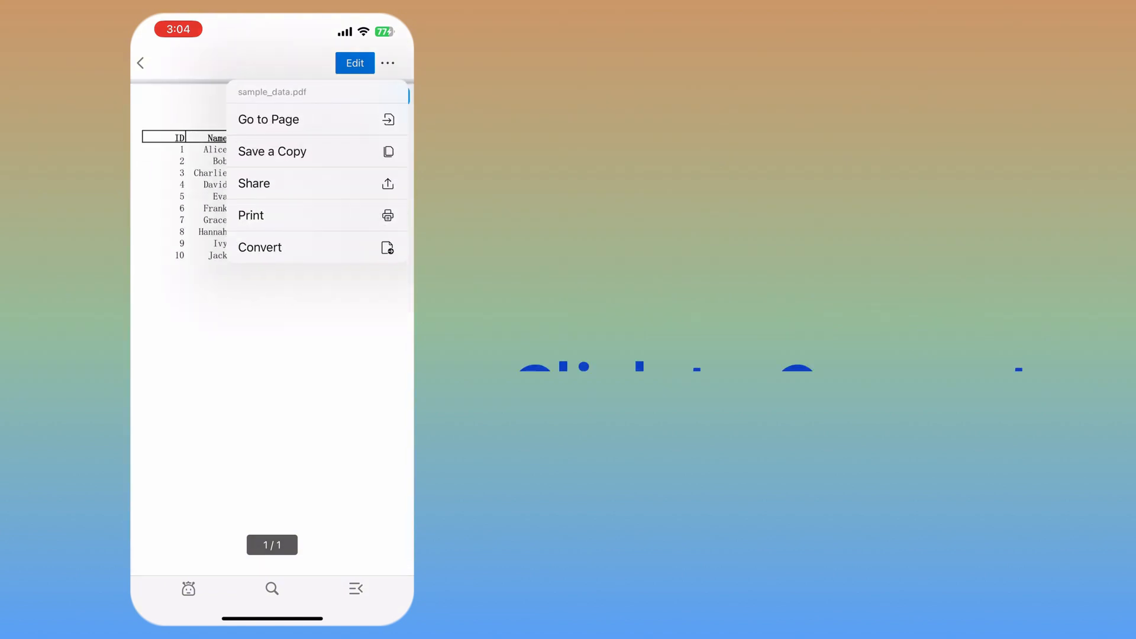
left_click(259, 247)
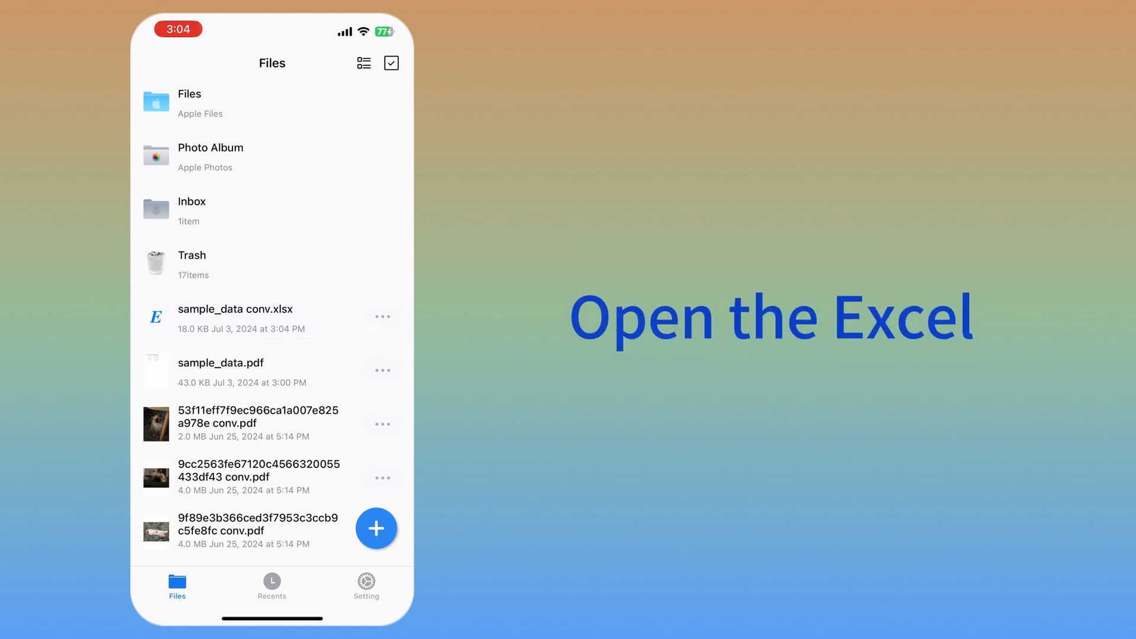
- Open sample_data conv.xlsx in a spreadsheet app to view its Sheet1 table
left_click(235, 309)
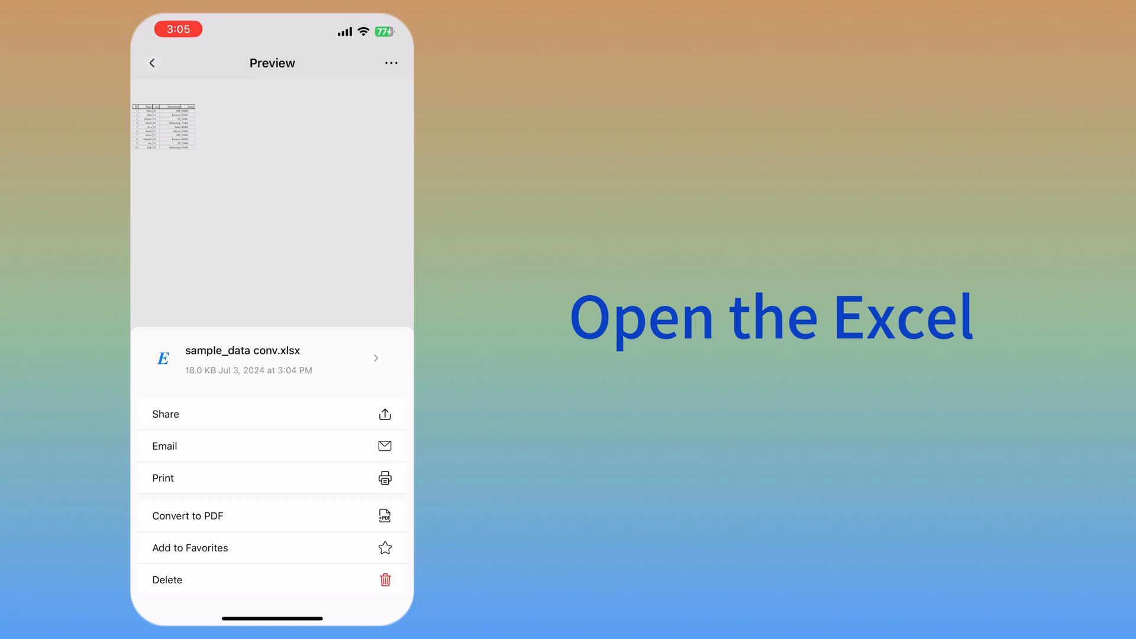
left_click(166, 414)
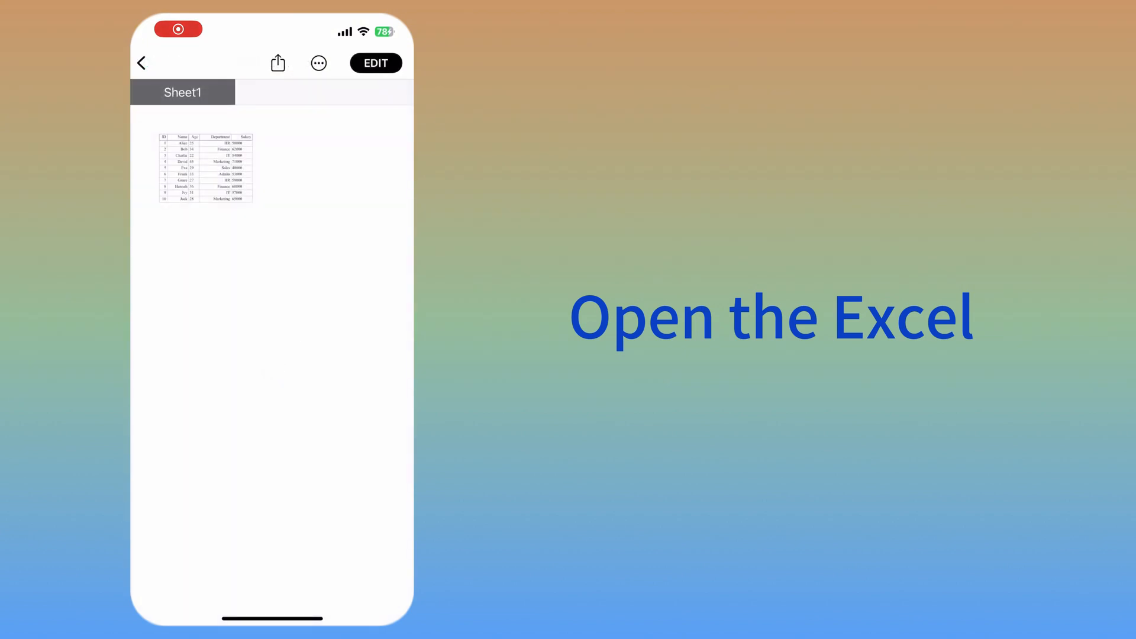
- Make the sheet editable in Numbers and begin editing the Name header in B1
left_click(375, 62)
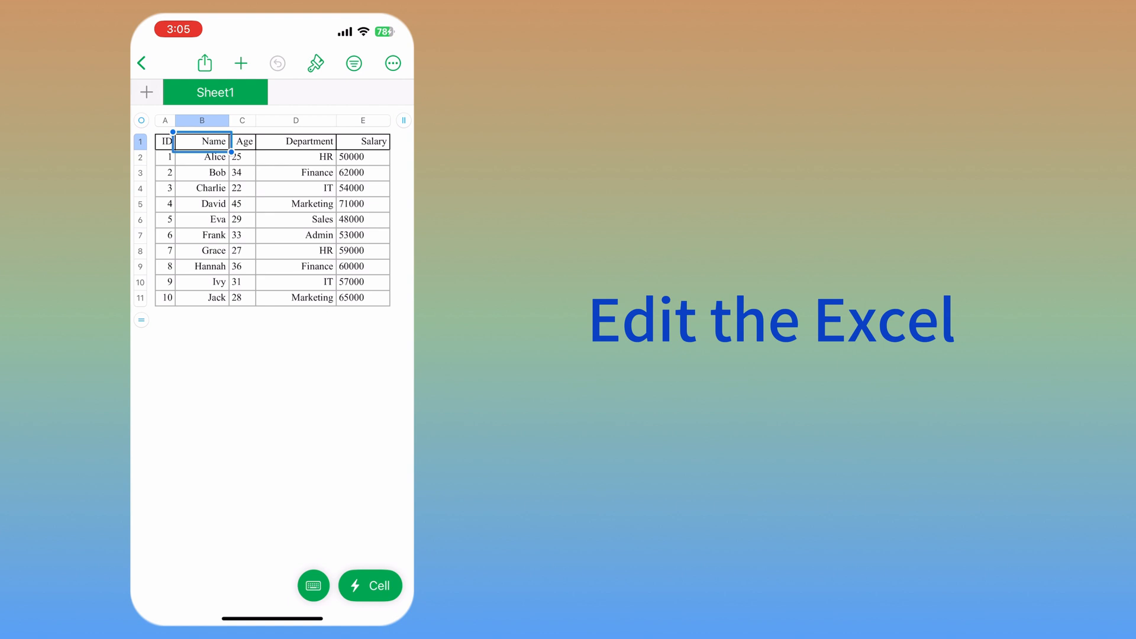
double_click(203, 141)
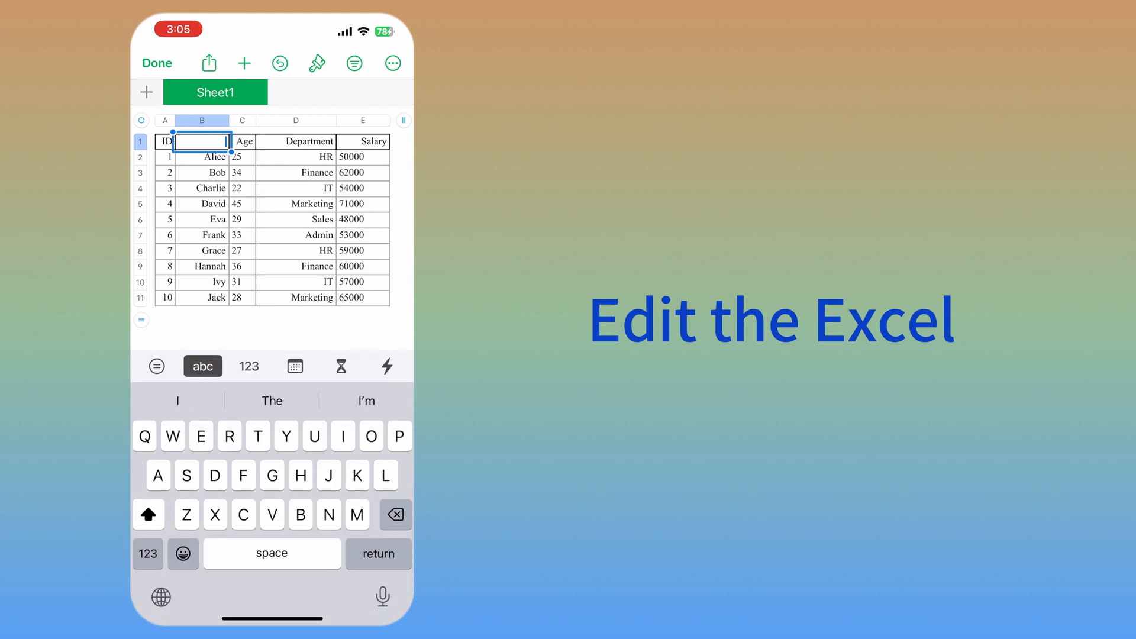